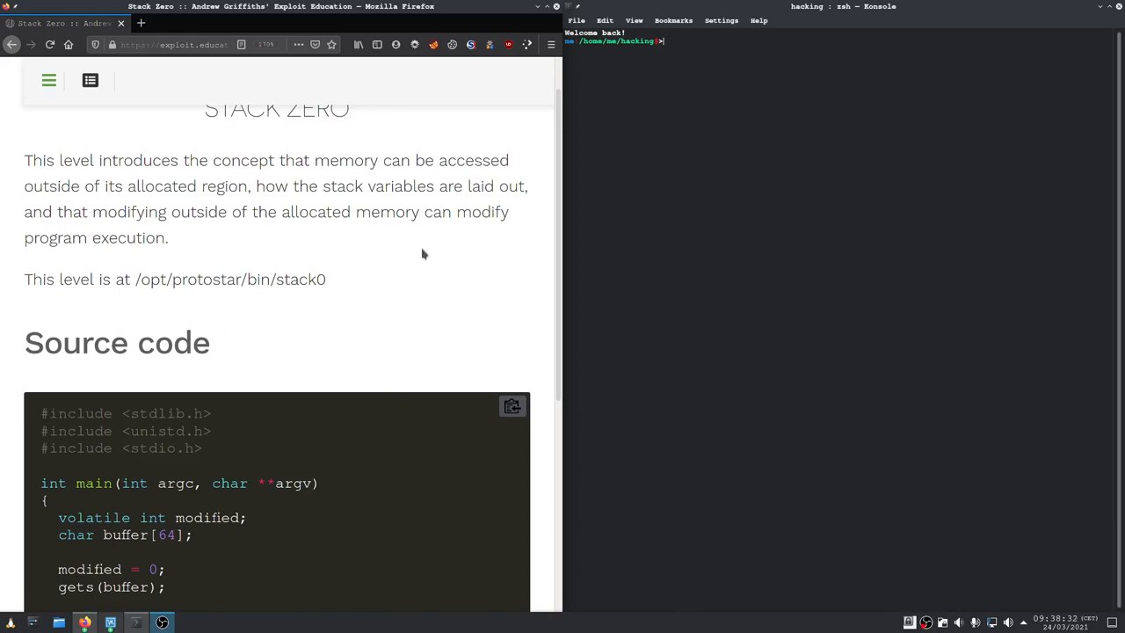
mouse_move(283, 235)
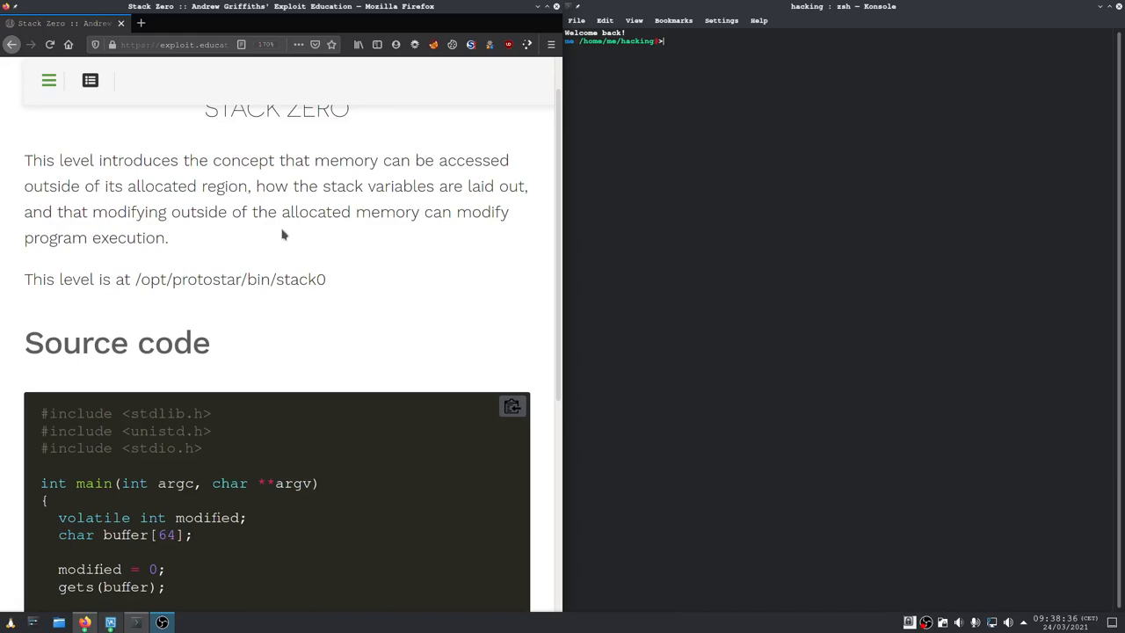
mouse_move(271, 244)
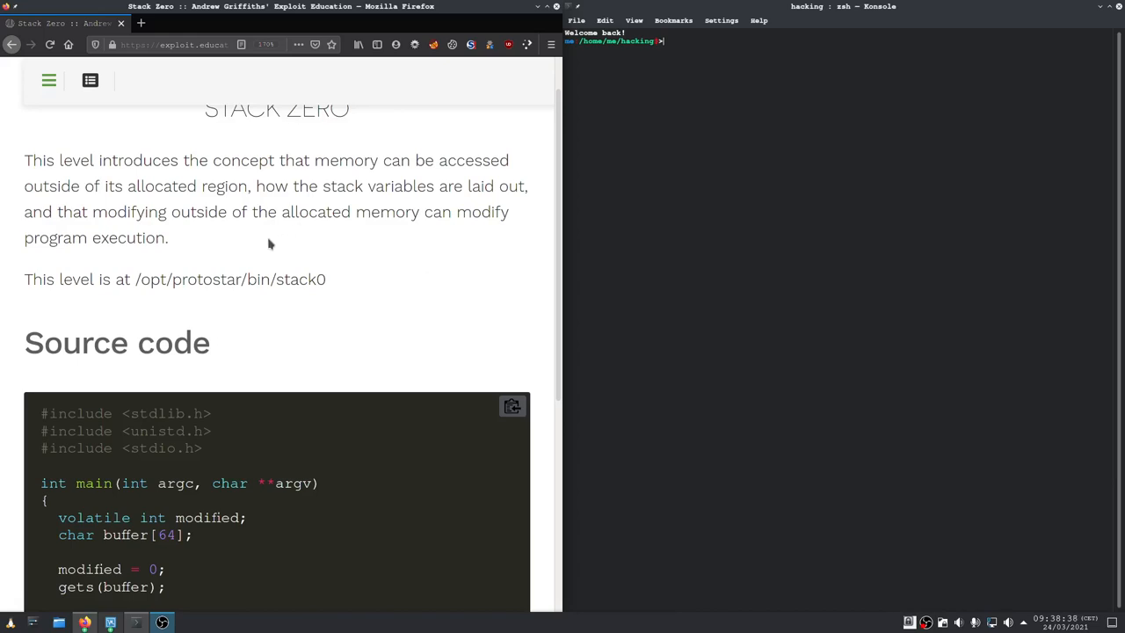
mouse_move(266, 278)
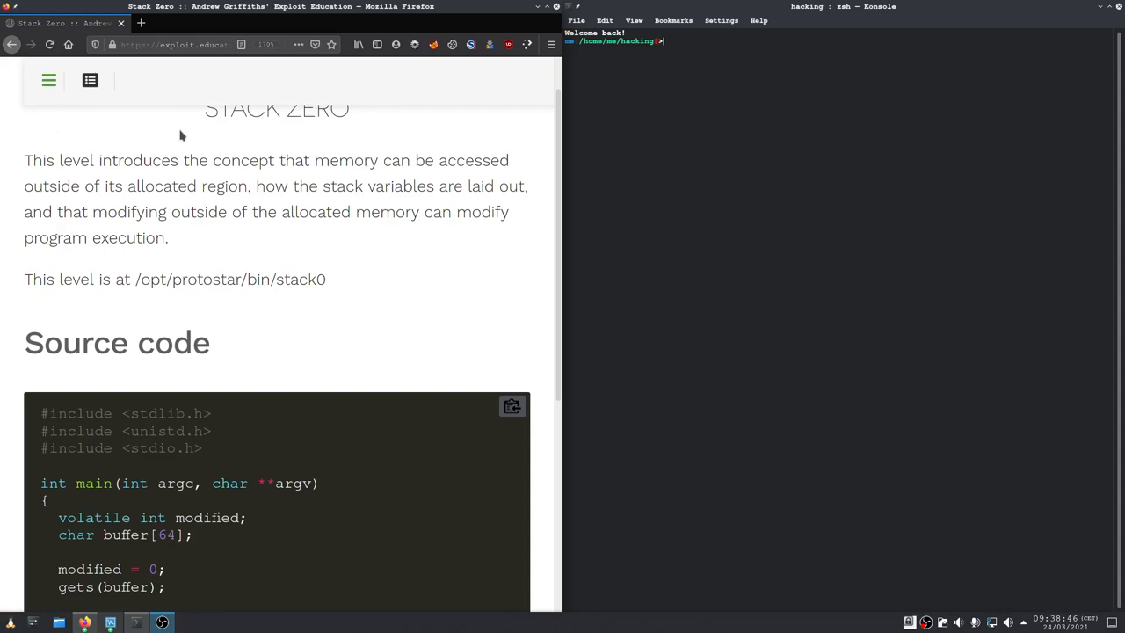
- Check the levels list, then scroll until the full Stack Zero source with the modified check shows
left_click(48, 80)
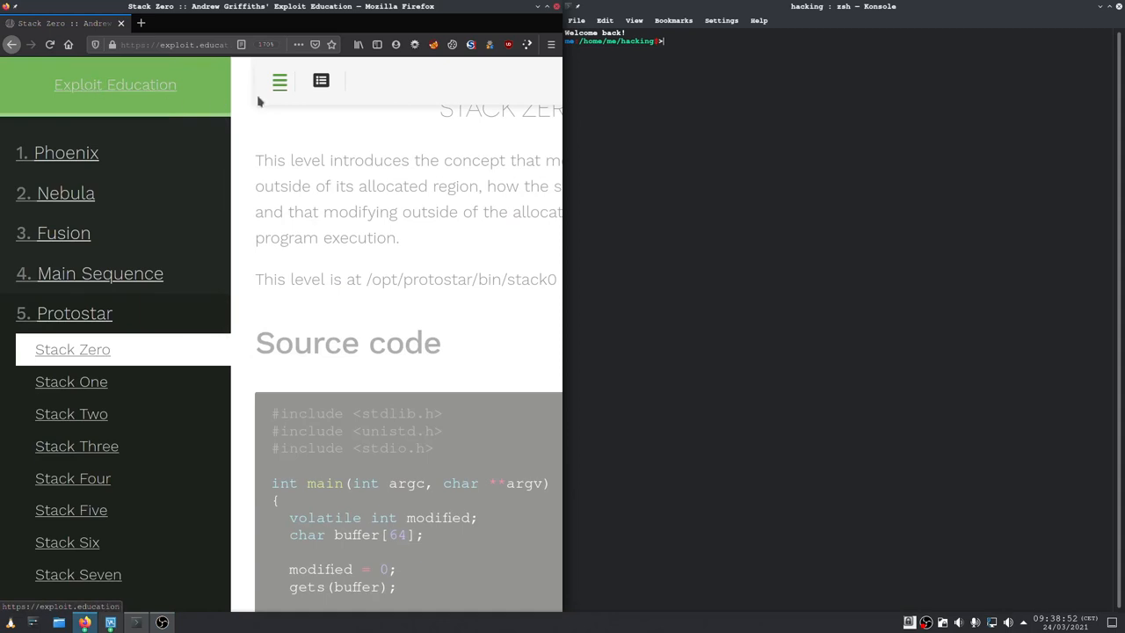
left_click(280, 81)
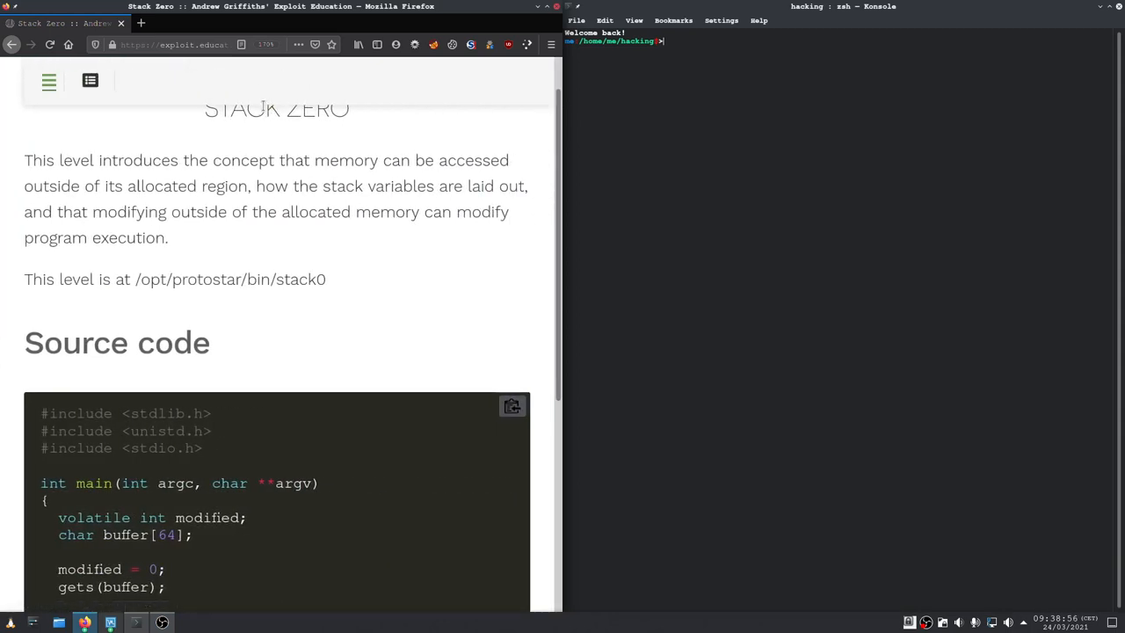
mouse_move(114, 342)
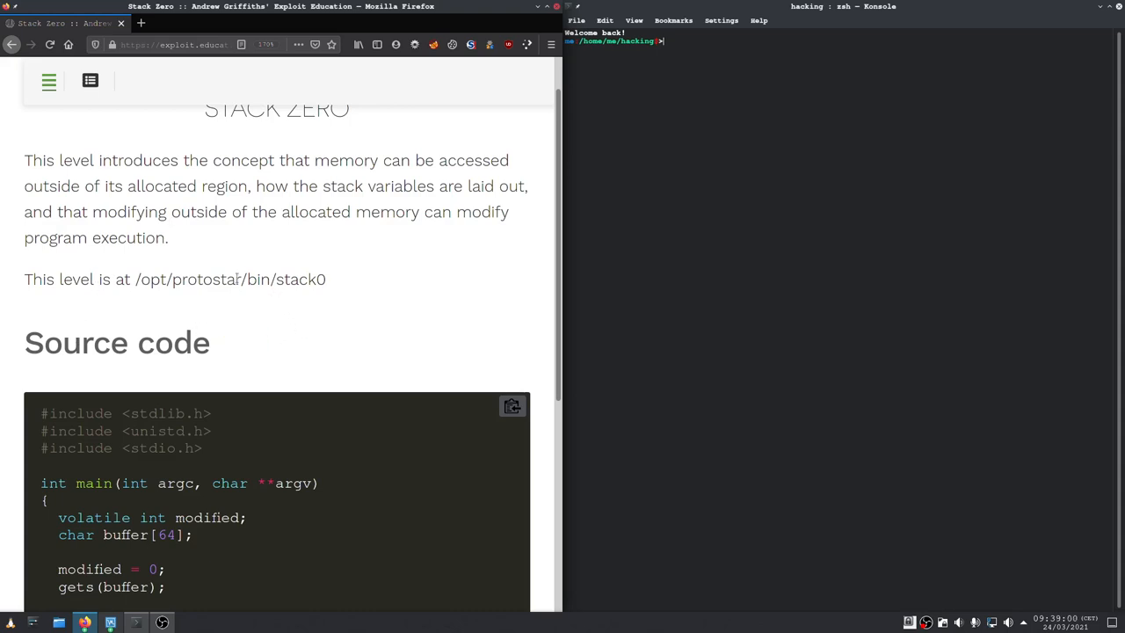
scroll("up", 3)
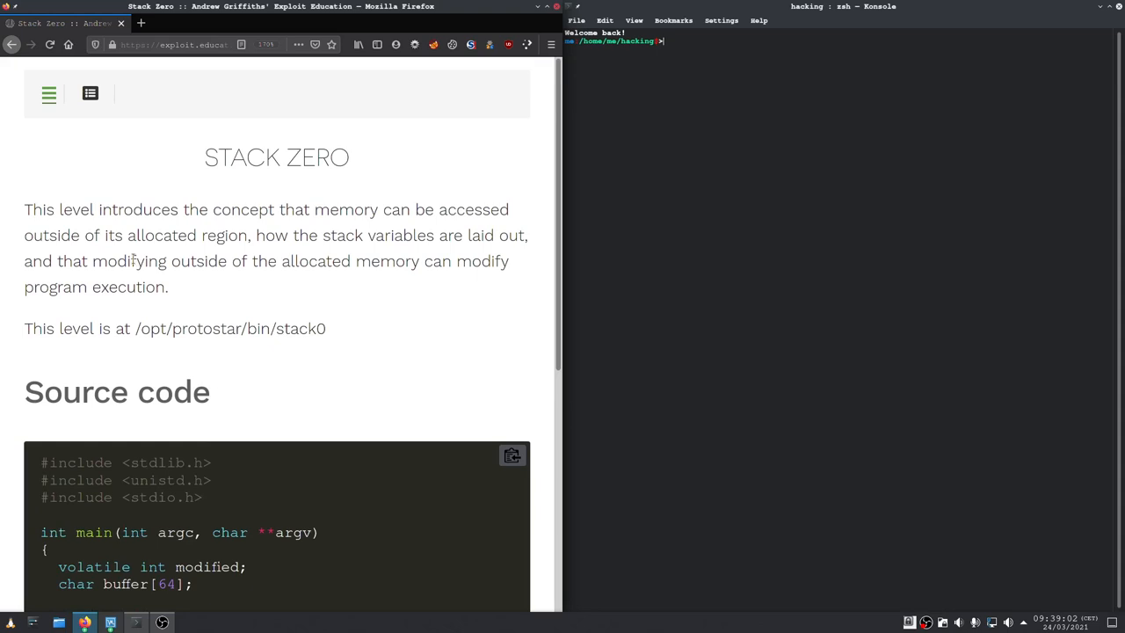
scroll("down", 3)
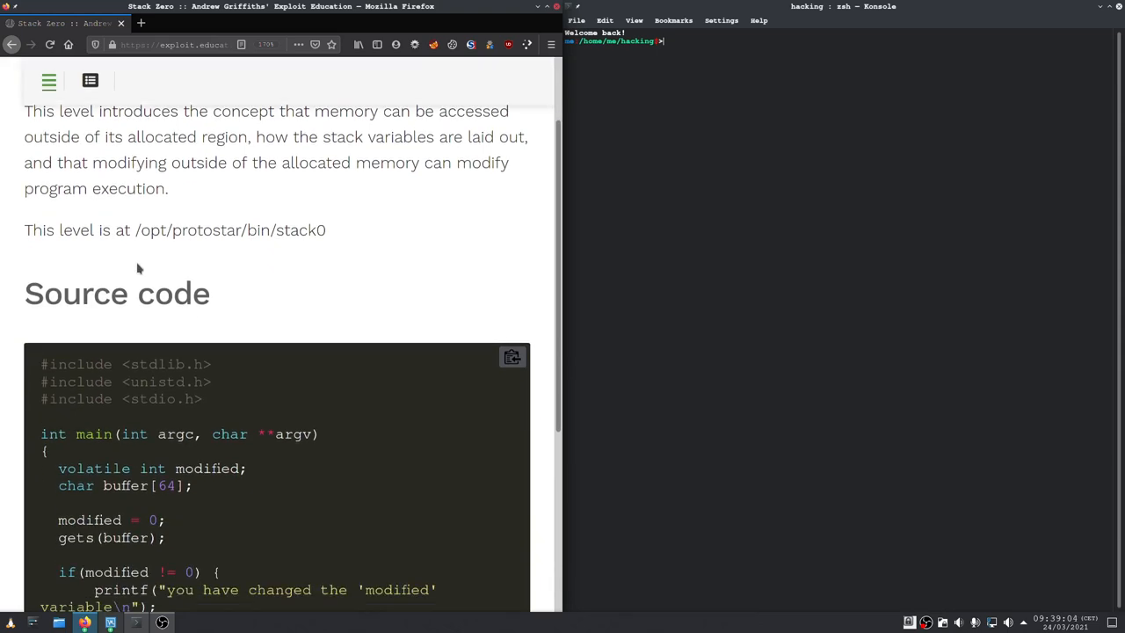
scroll("down", 3)
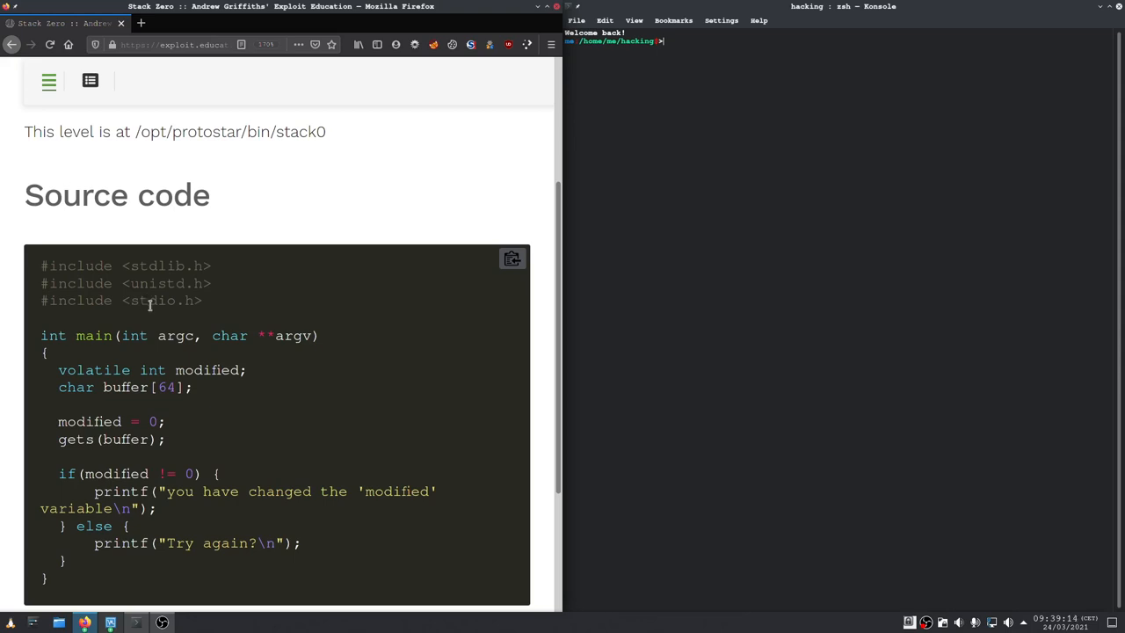
scroll("down", 3)
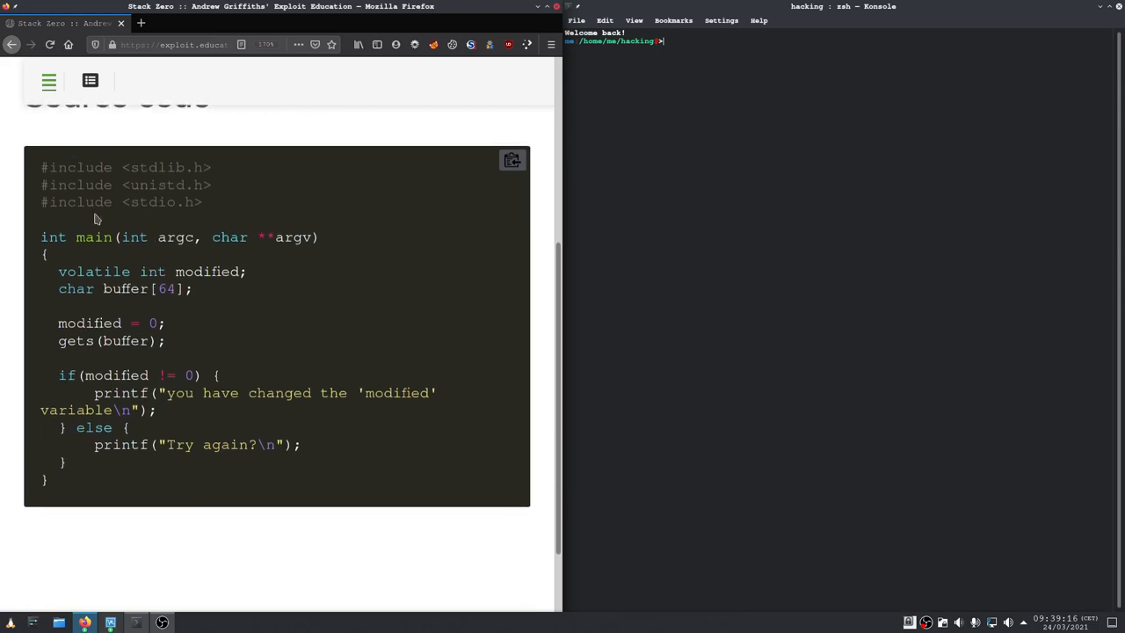
left_click(48, 81)
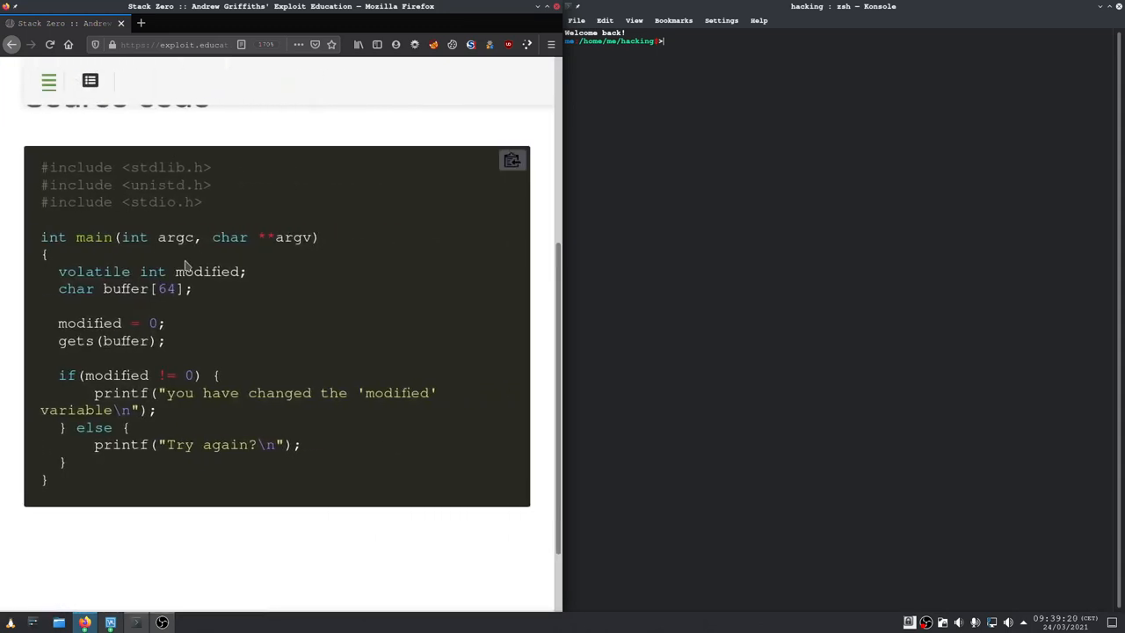
scroll("up", 3)
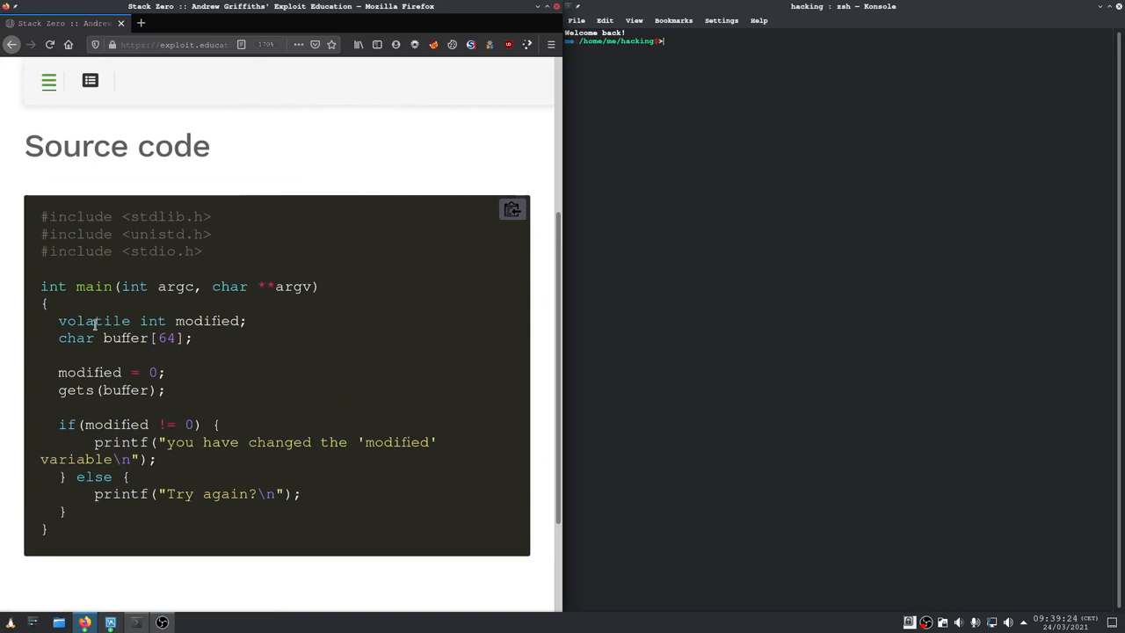
double_click(91, 287)
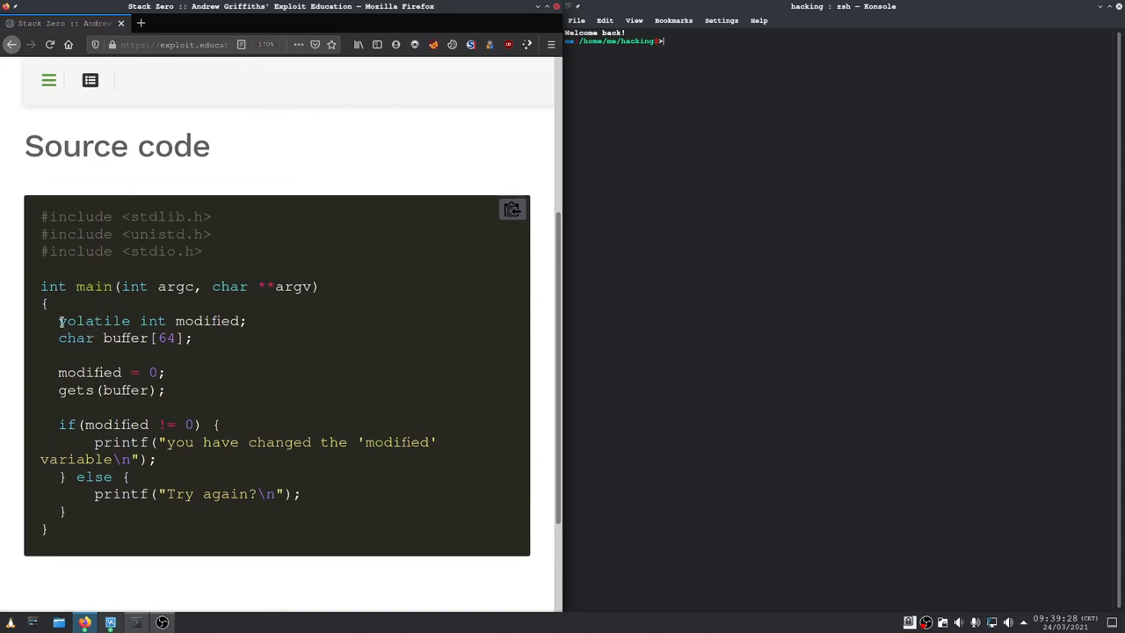
double_click(211, 321)
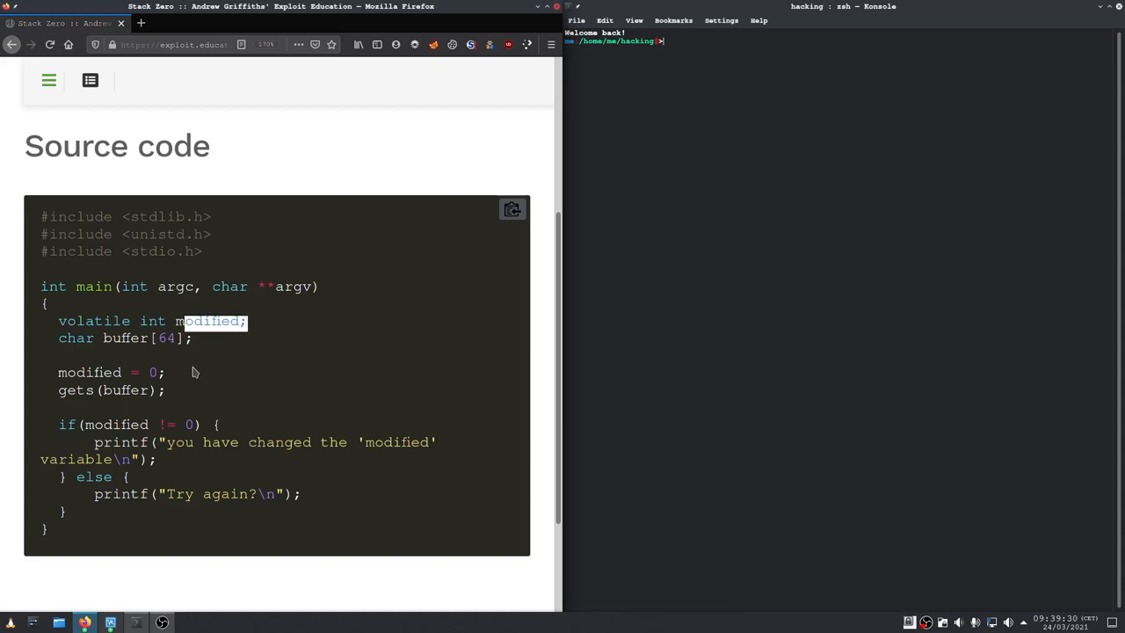
double_click(125, 338)
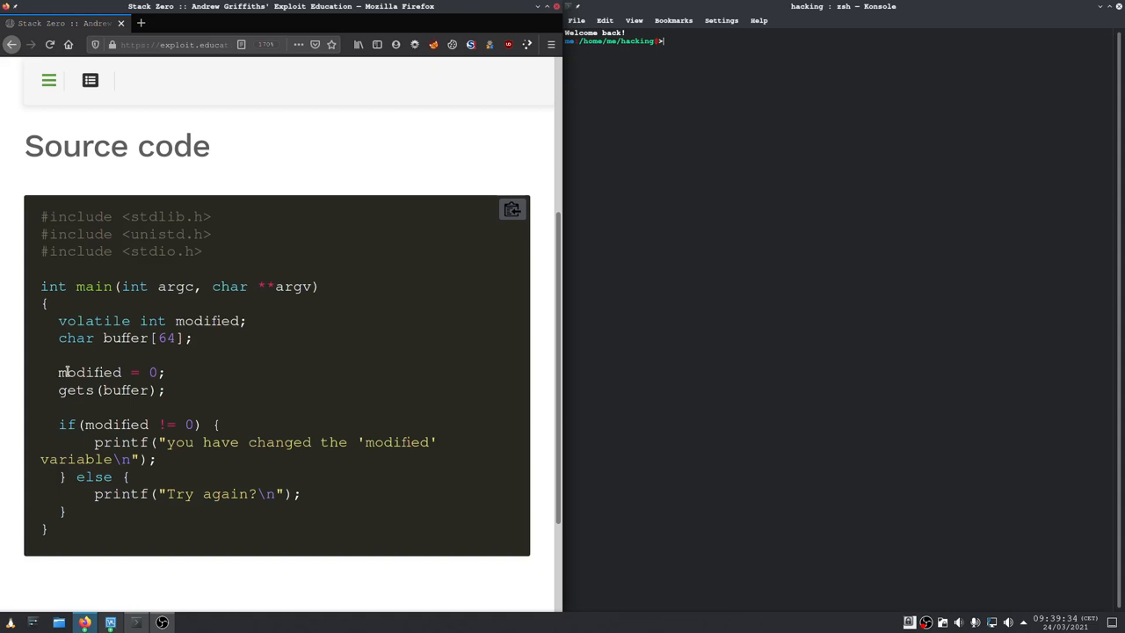
mouse_move(173, 388)
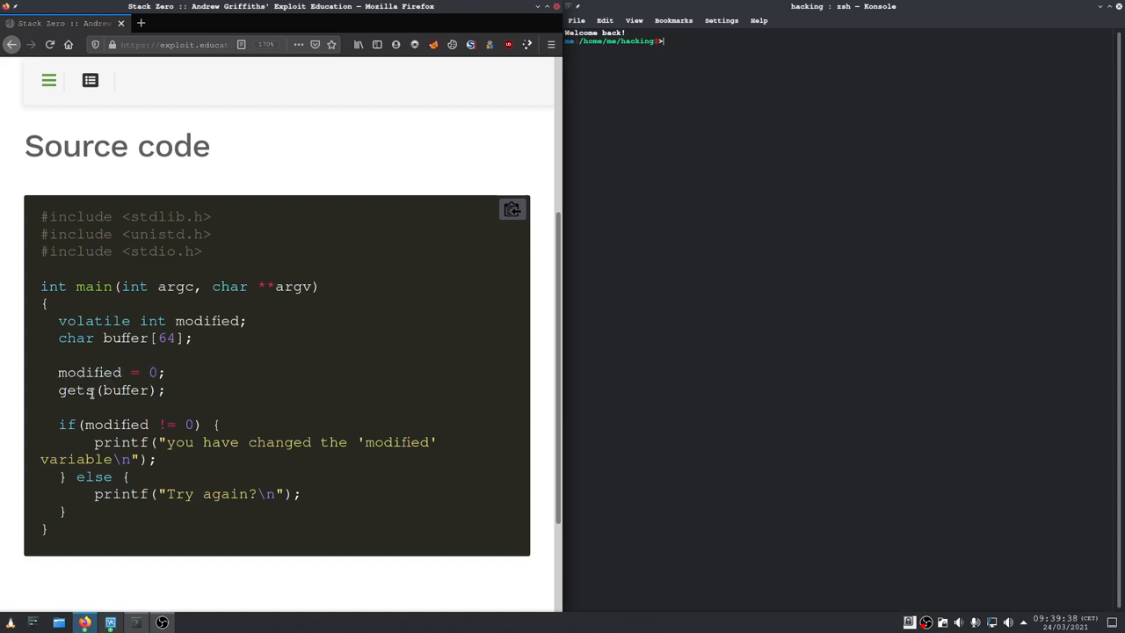
double_click(75, 390)
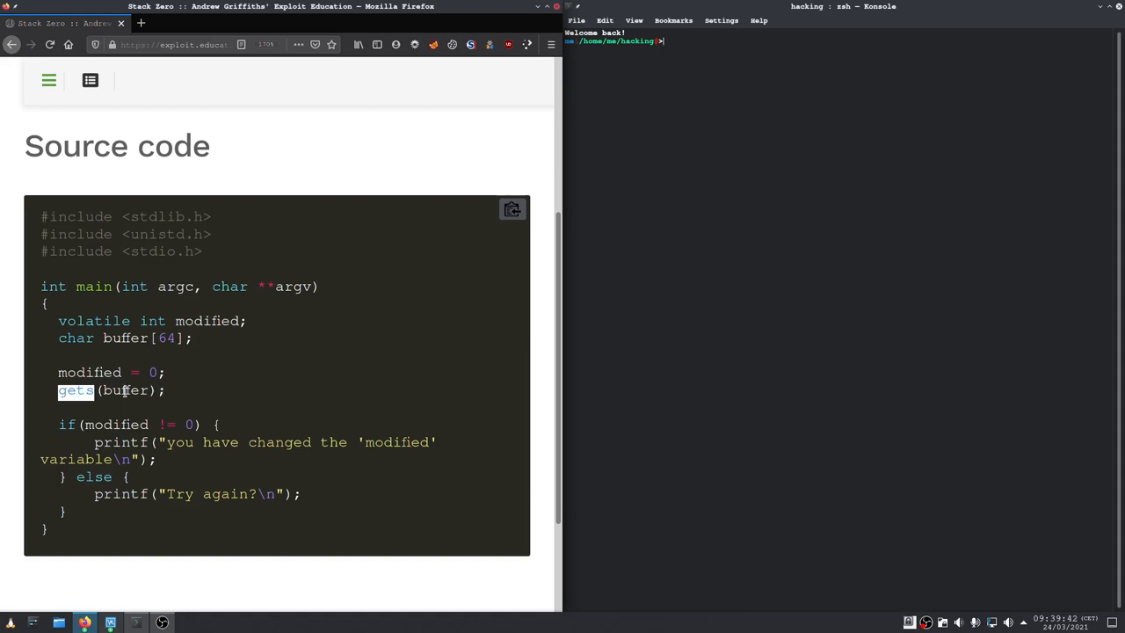
mouse_move(231, 364)
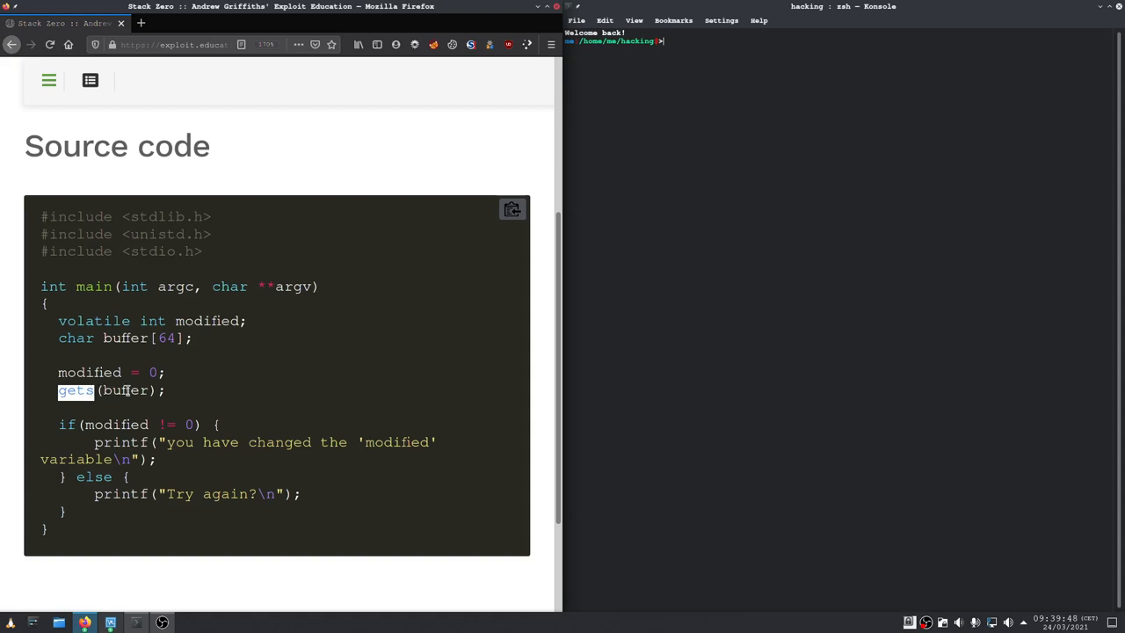
double_click(125, 390)
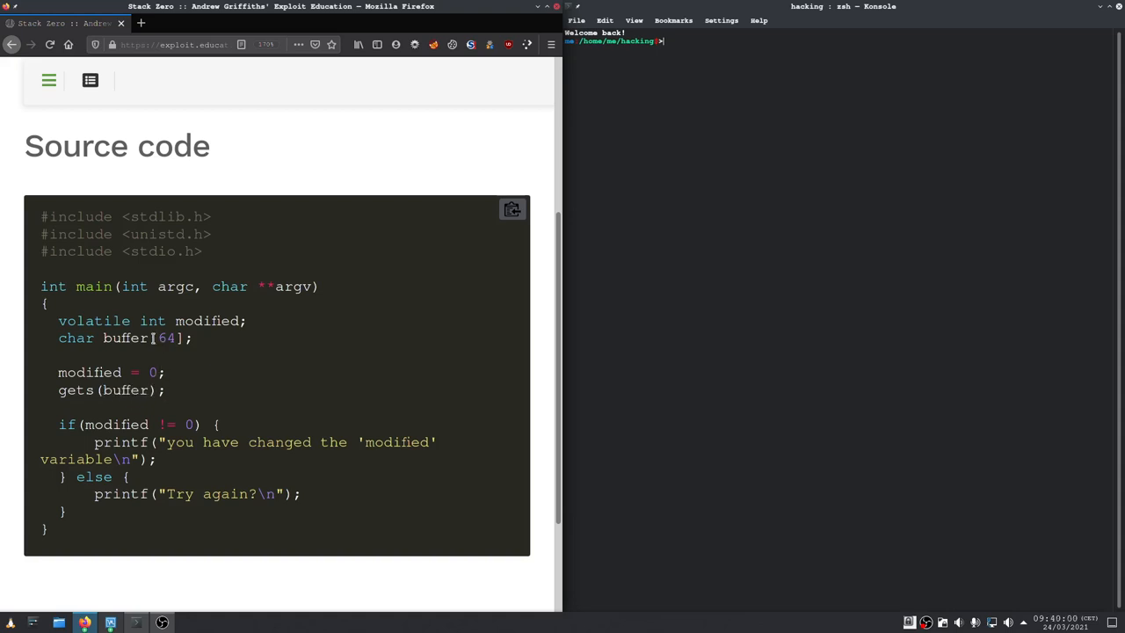
mouse_move(253, 330)
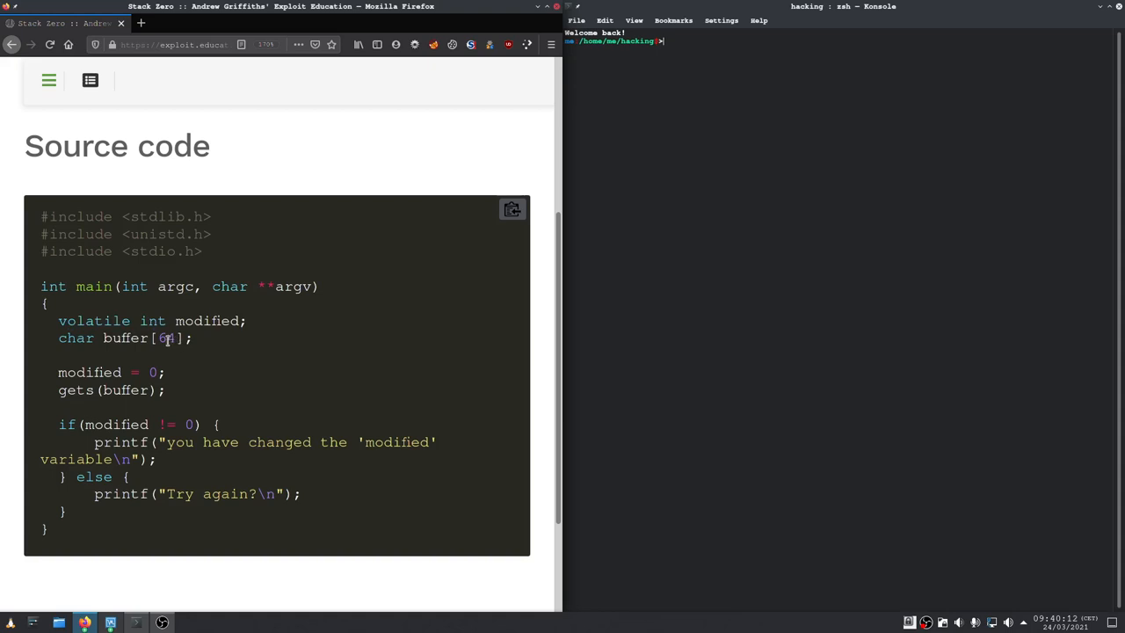
double_click(166, 338)
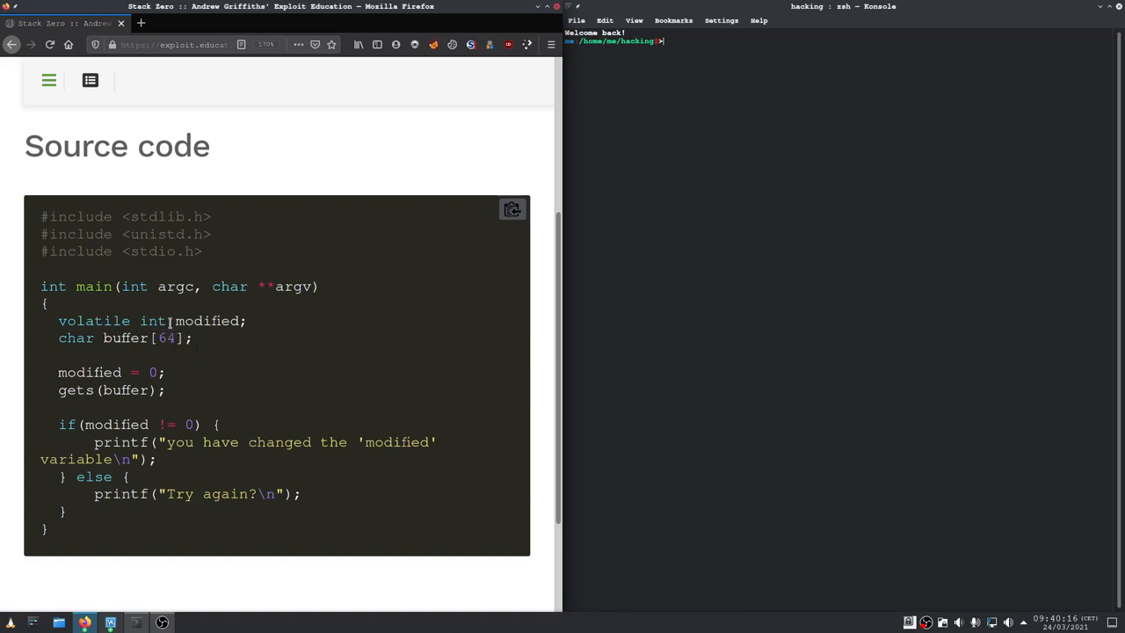
mouse_move(505, 284)
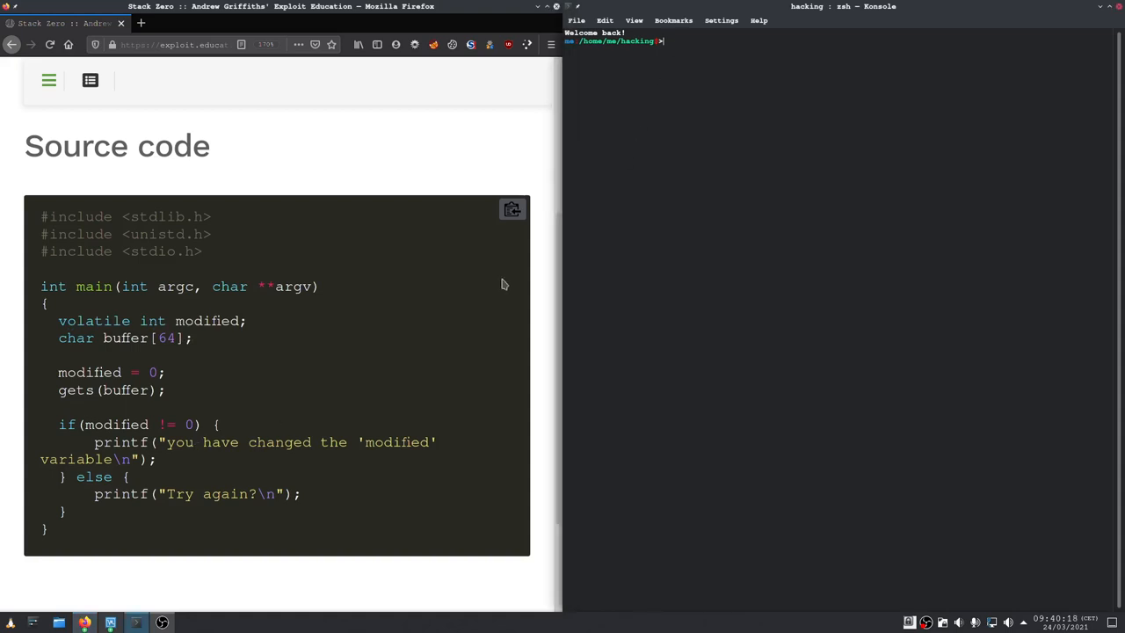
mouse_move(742, 210)
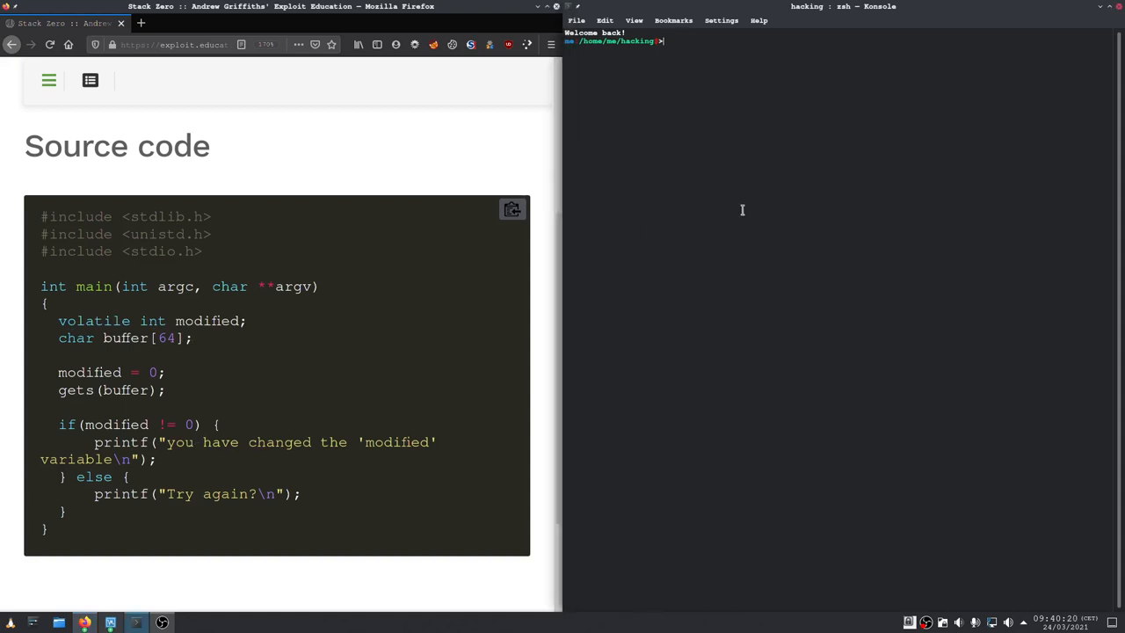
type("wr")
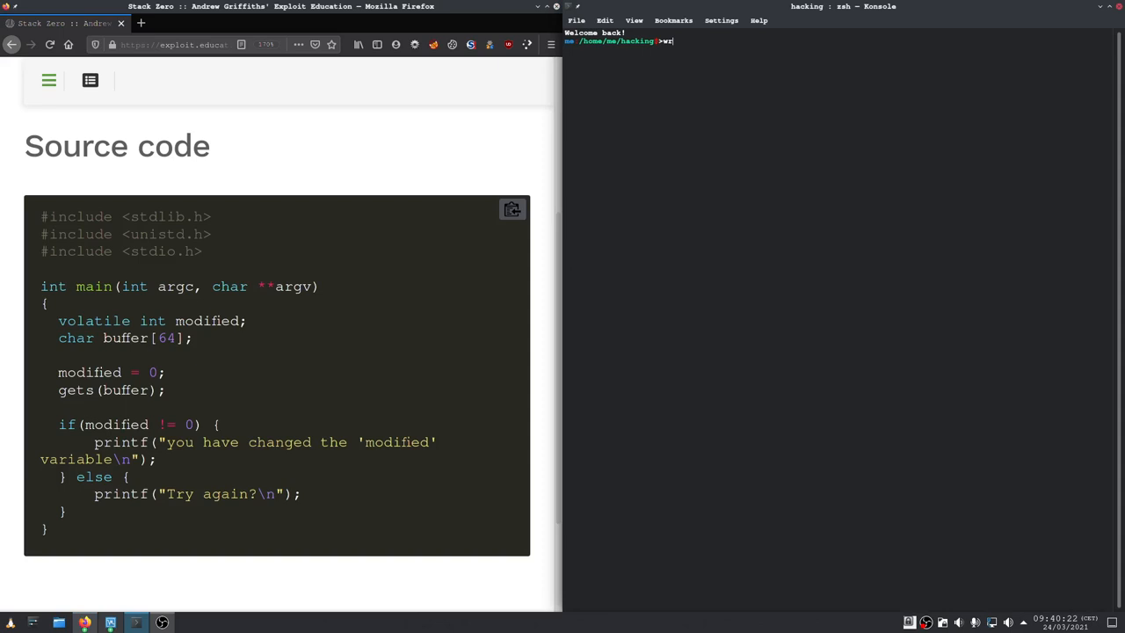
type("rlw")
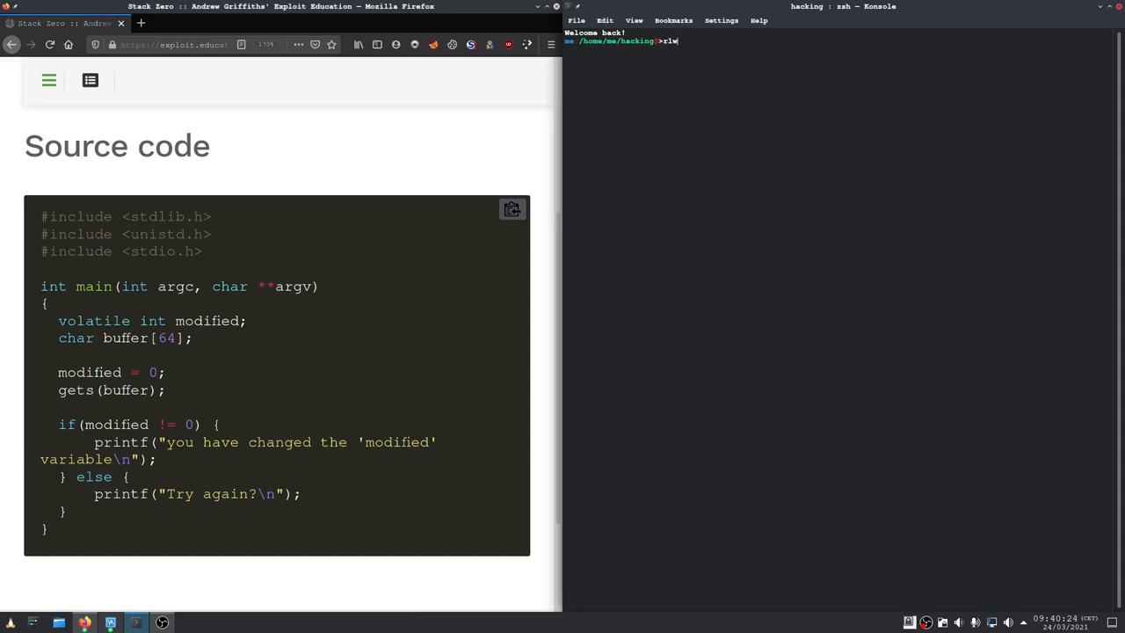
type("r")
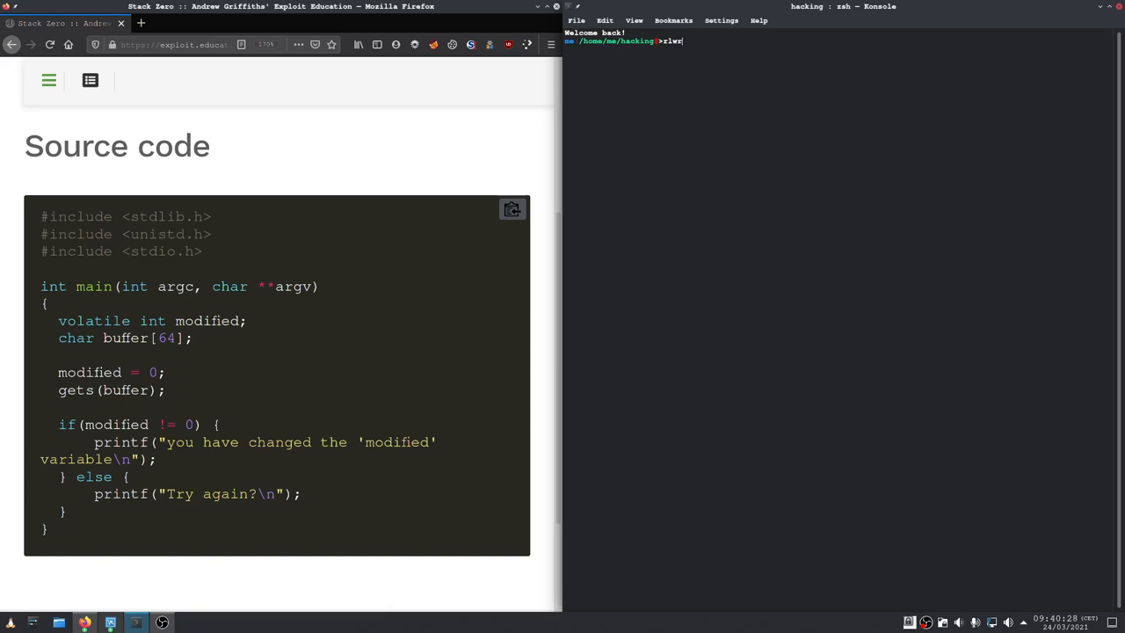
type("ap ss")
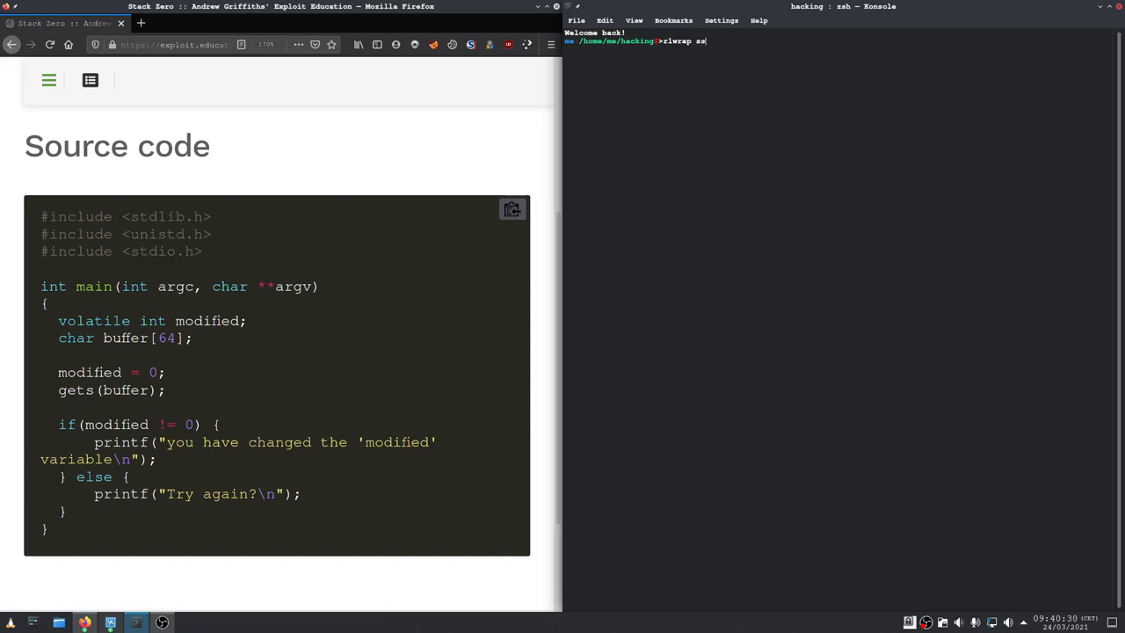
type("h")
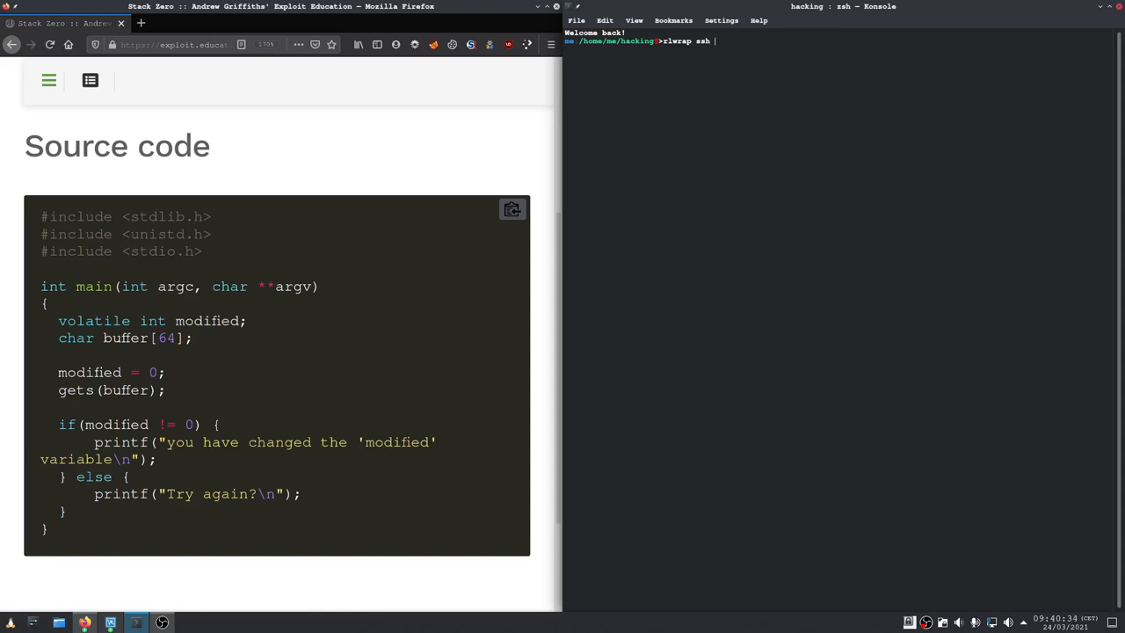
type("user")
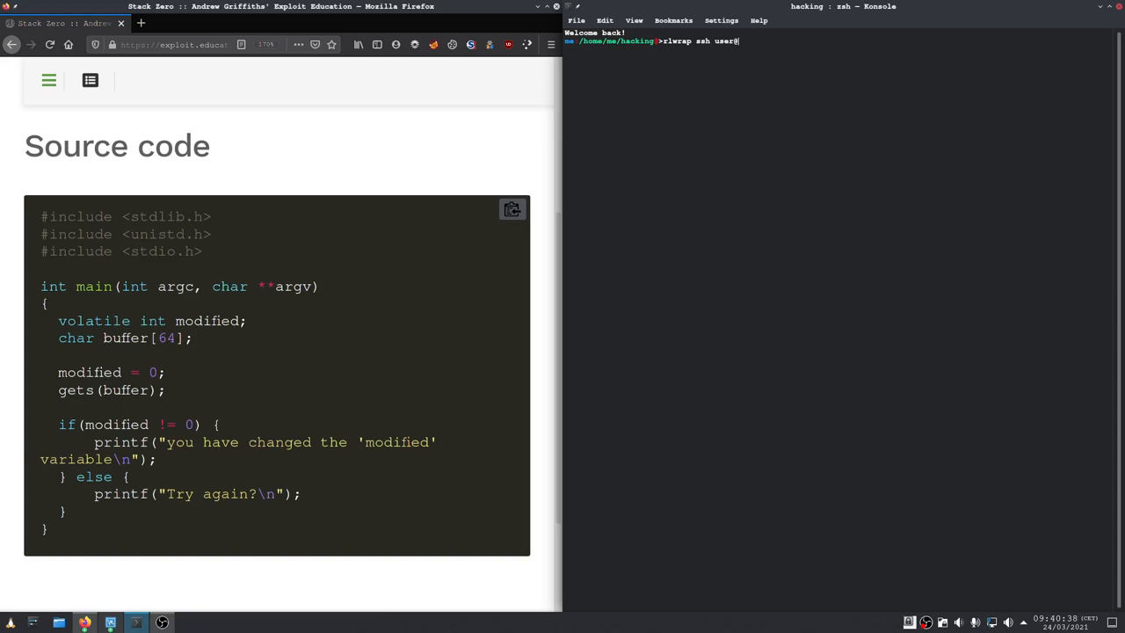
type("@192.168")
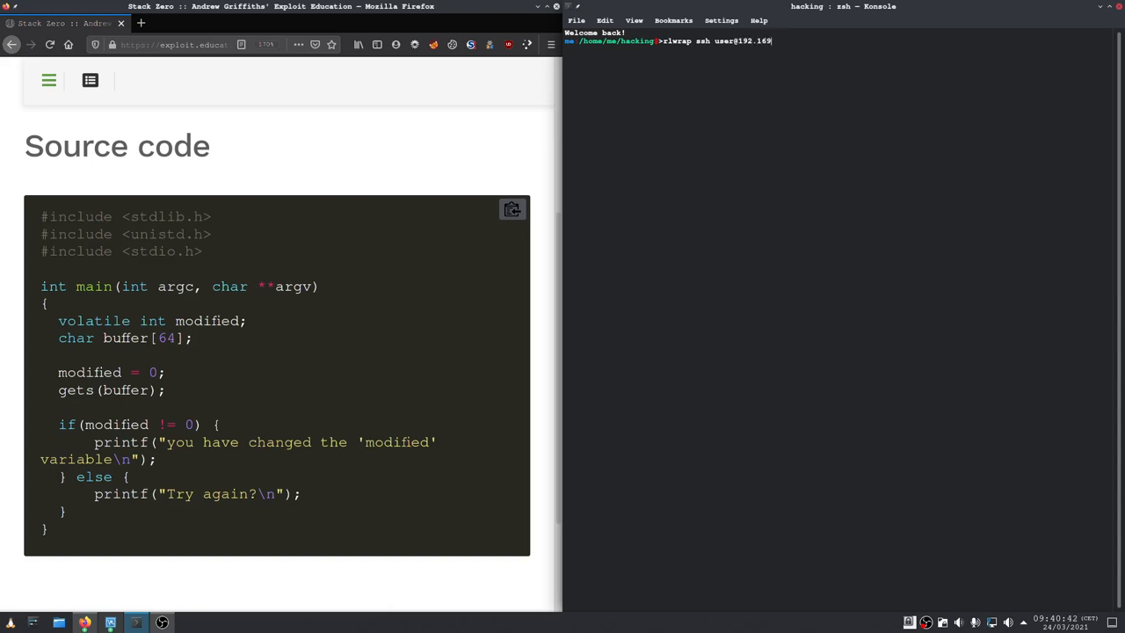
type(".0.250")
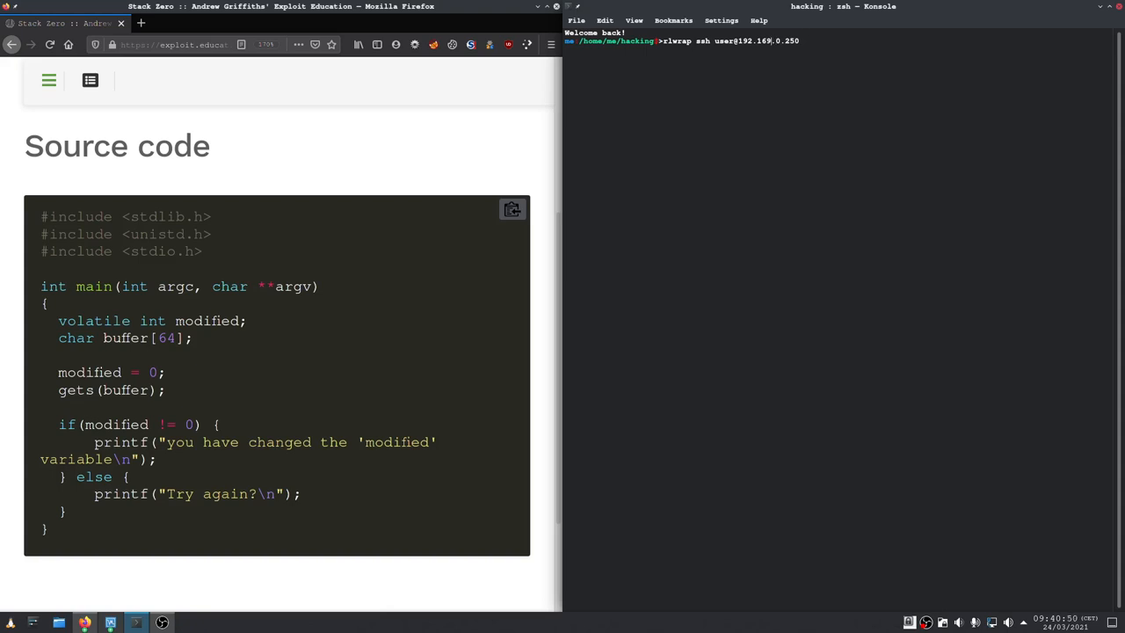
key("Return")
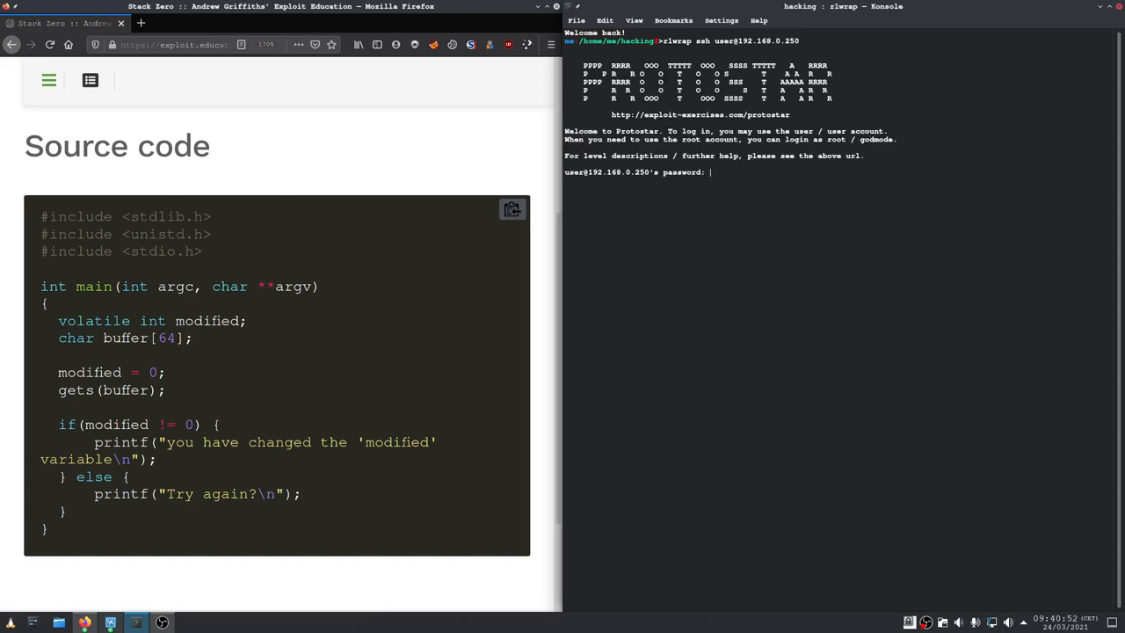
- Submit the password and start bash on Protostar, correcting the 'bahs' typo
key("Return")
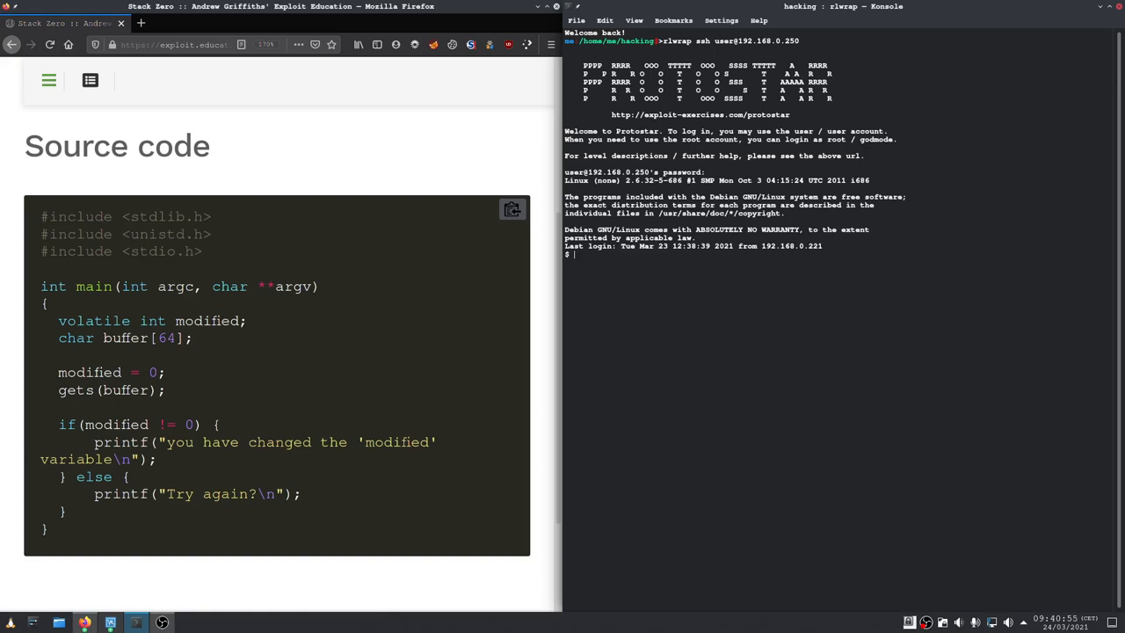
type("bahs")
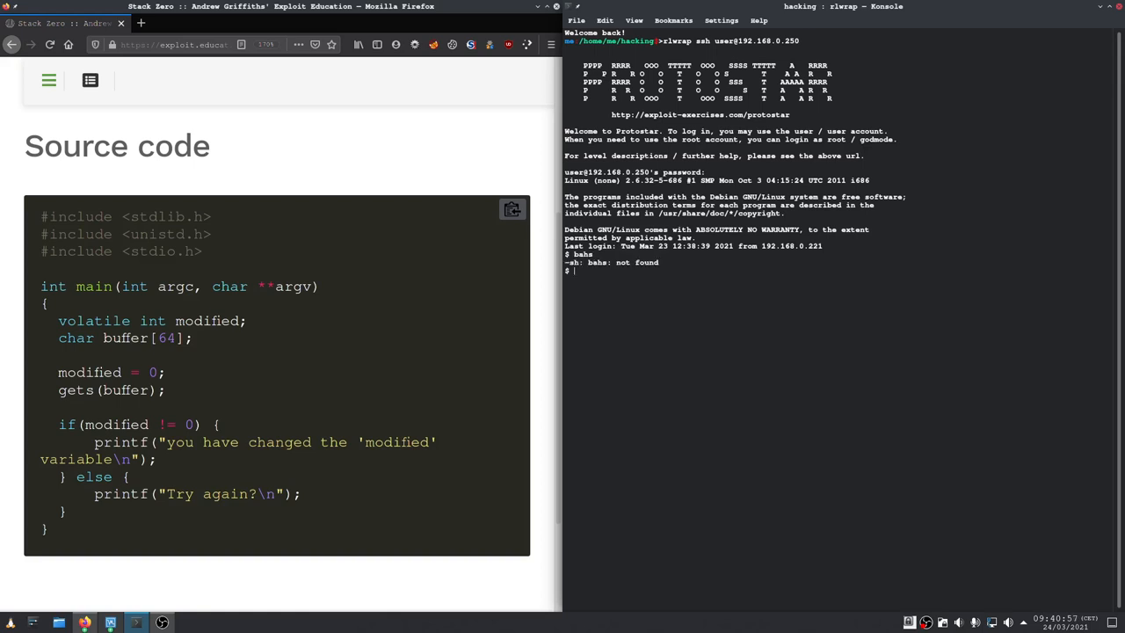
type("bash")
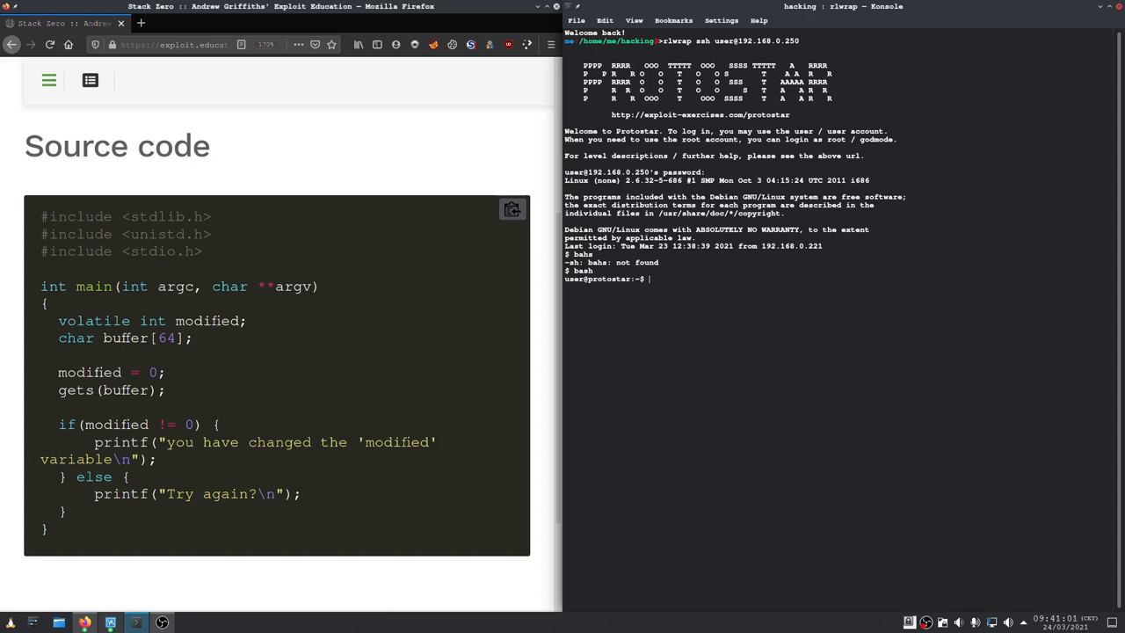
- Change the working directory to /opt/protostar/
type("cd")
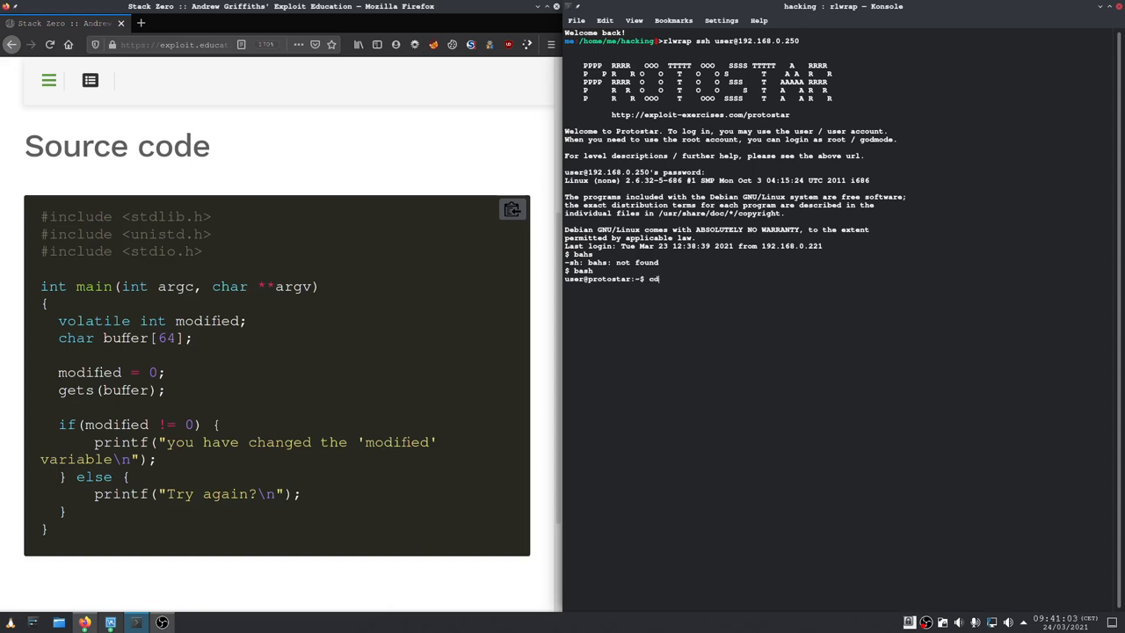
scroll("up", 3)
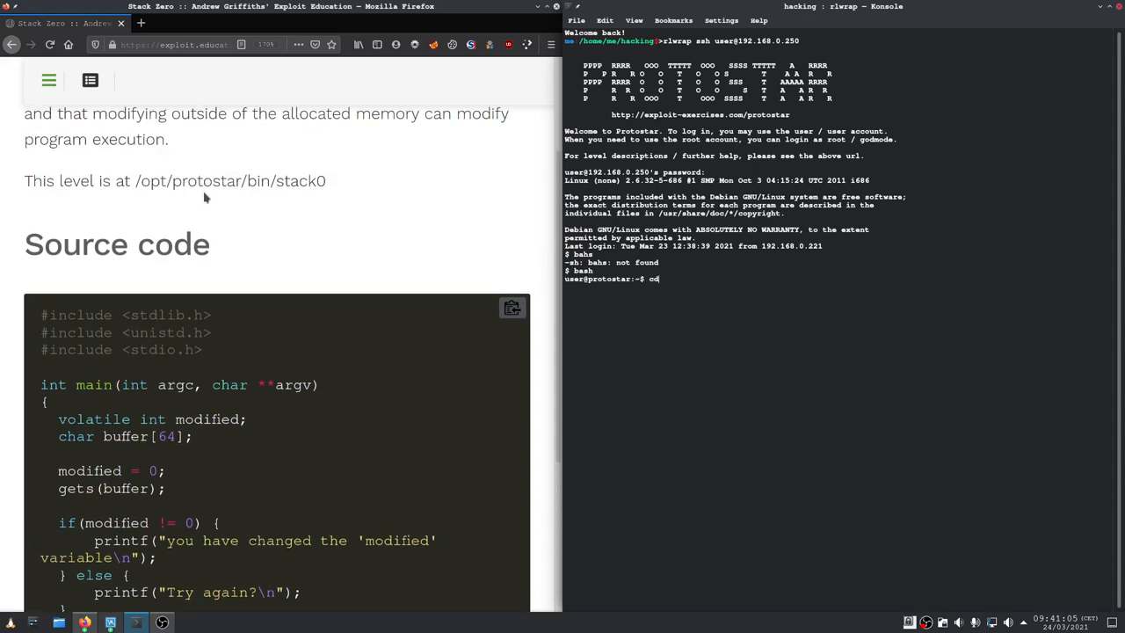
scroll("up", 3)
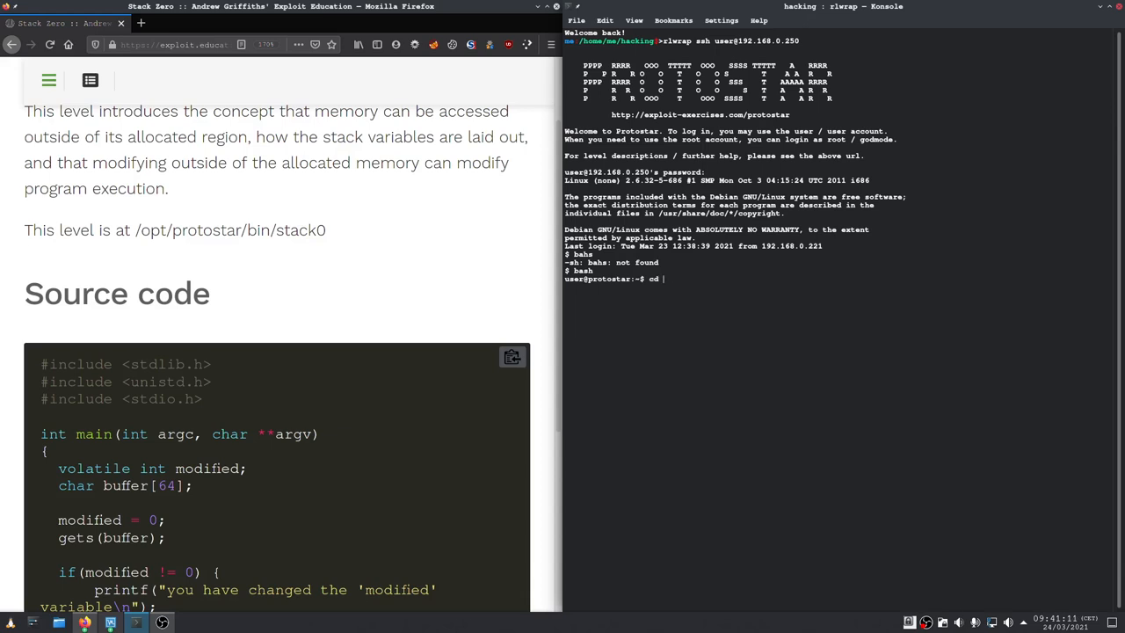
type("/")
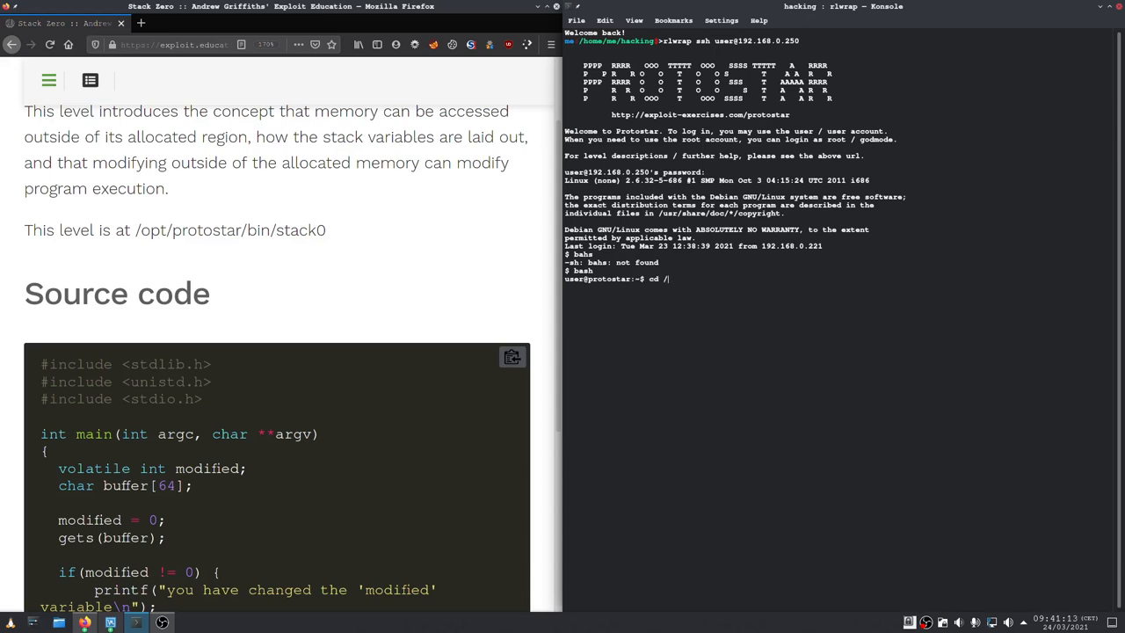
type("opt")
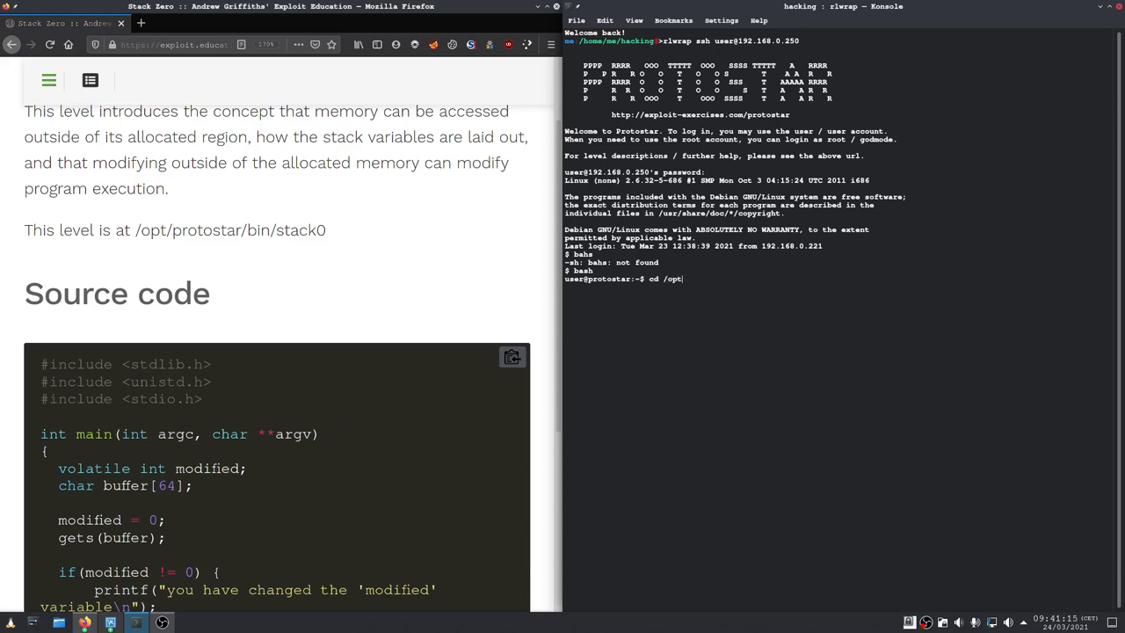
type("/protostar/")
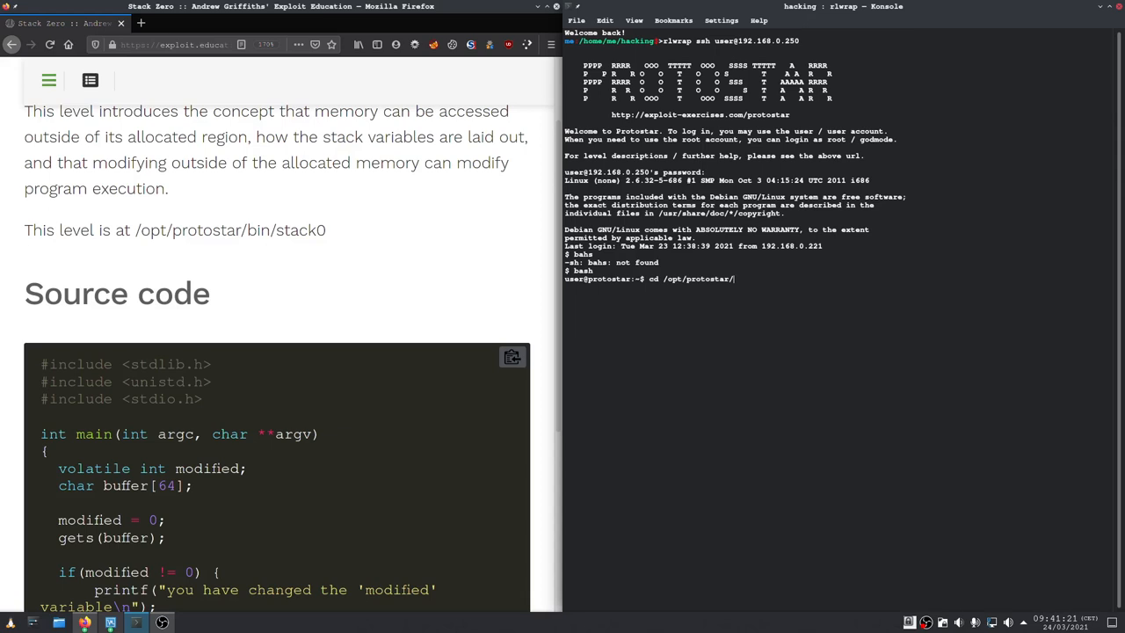
key("Return")
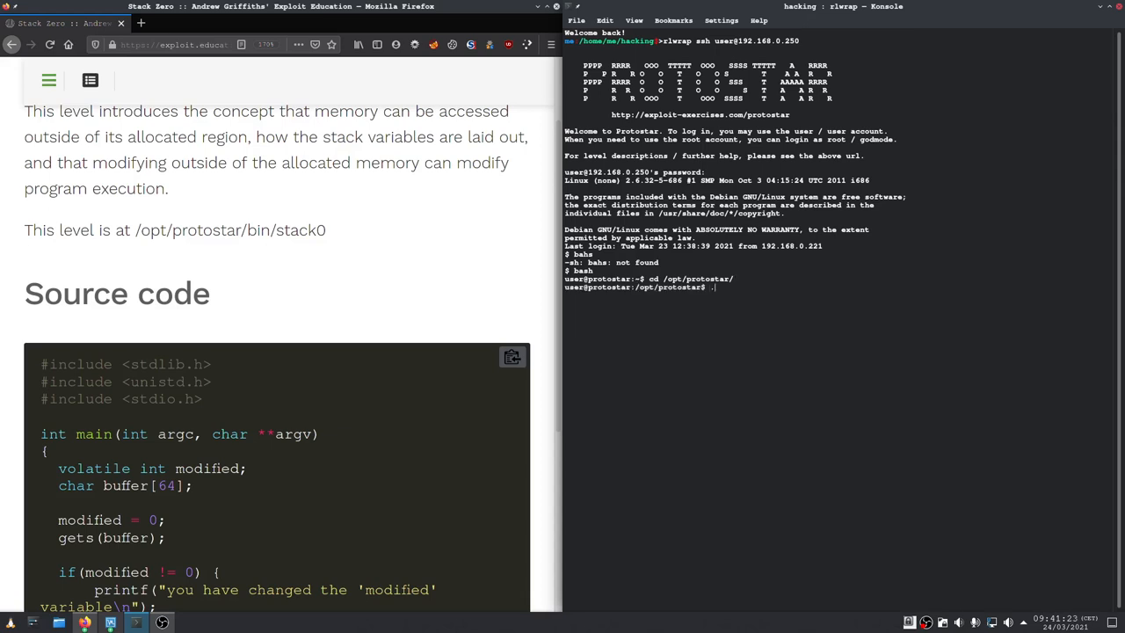
- Try running ./stack0 there, which fails with 'No such file or directory'
type("./stack")
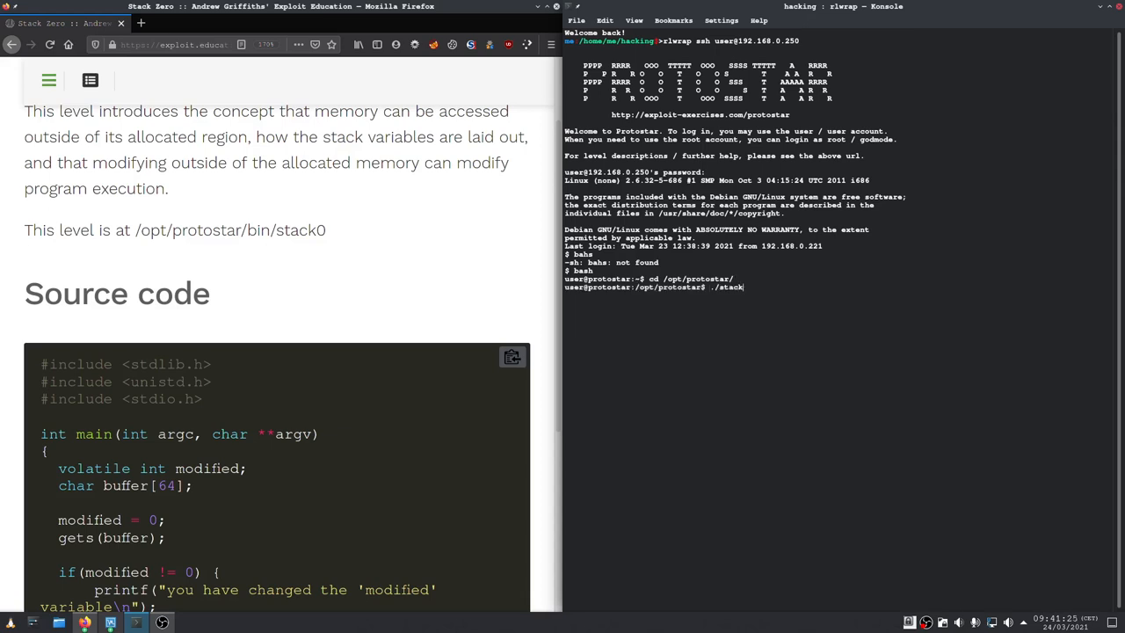
type("0")
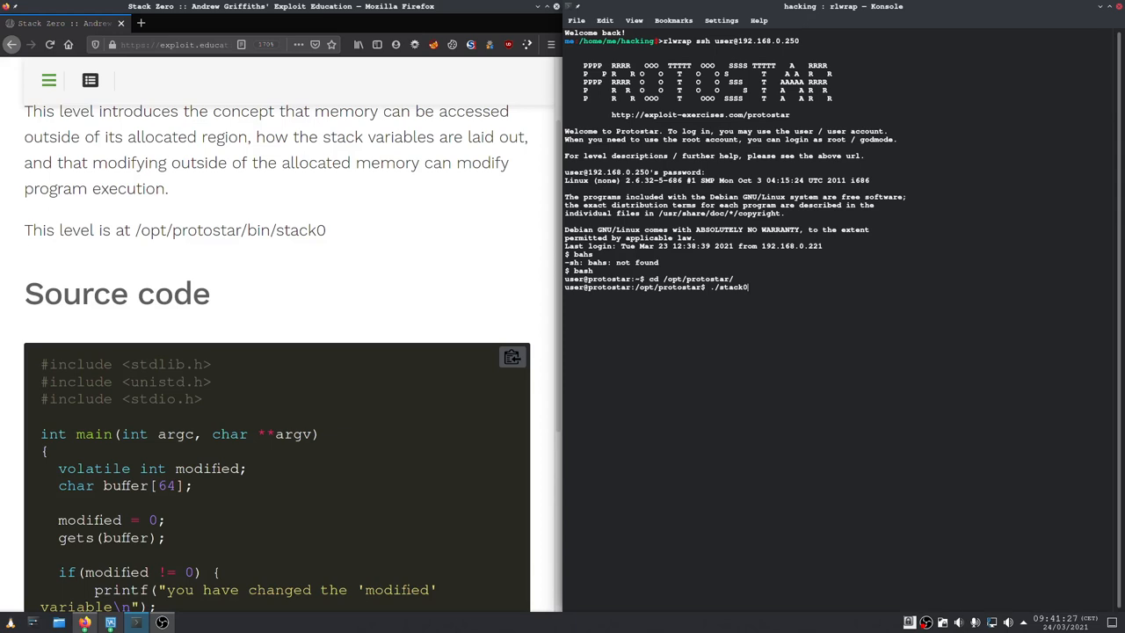
key("Return")
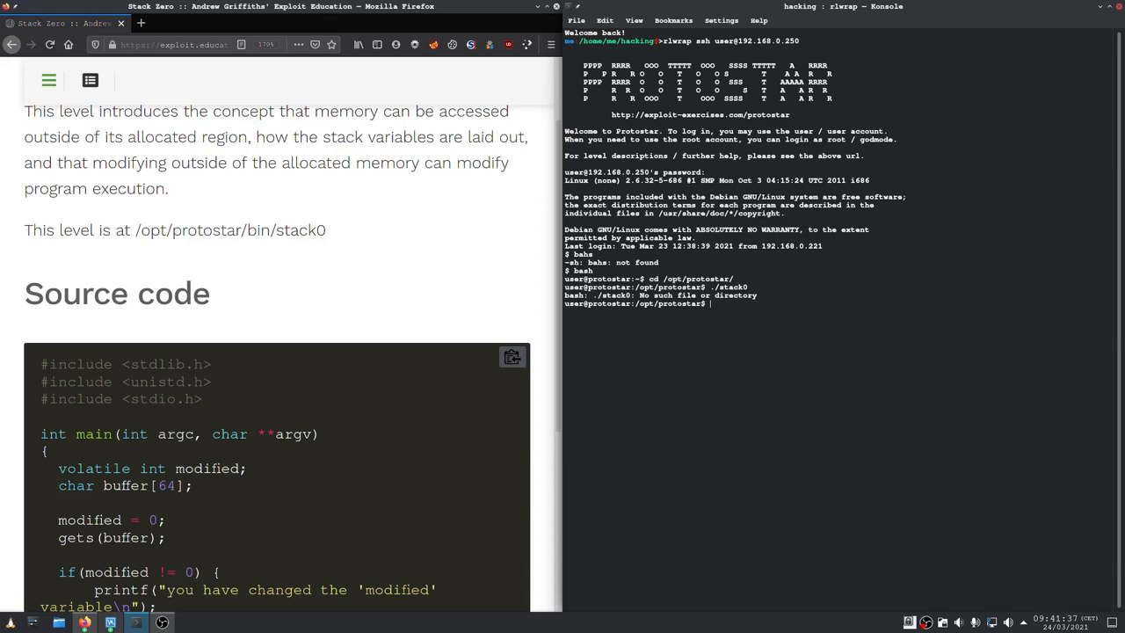
- Change into bin/ and launch ./stack0, leaving it waiting for input
type("cd")
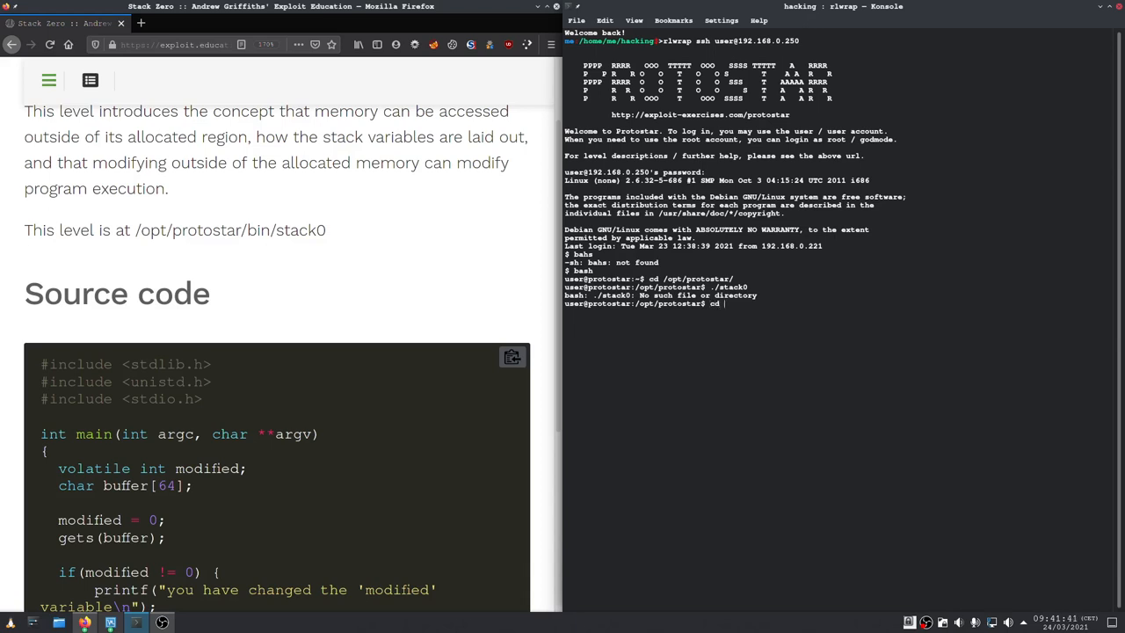
type("bin/")
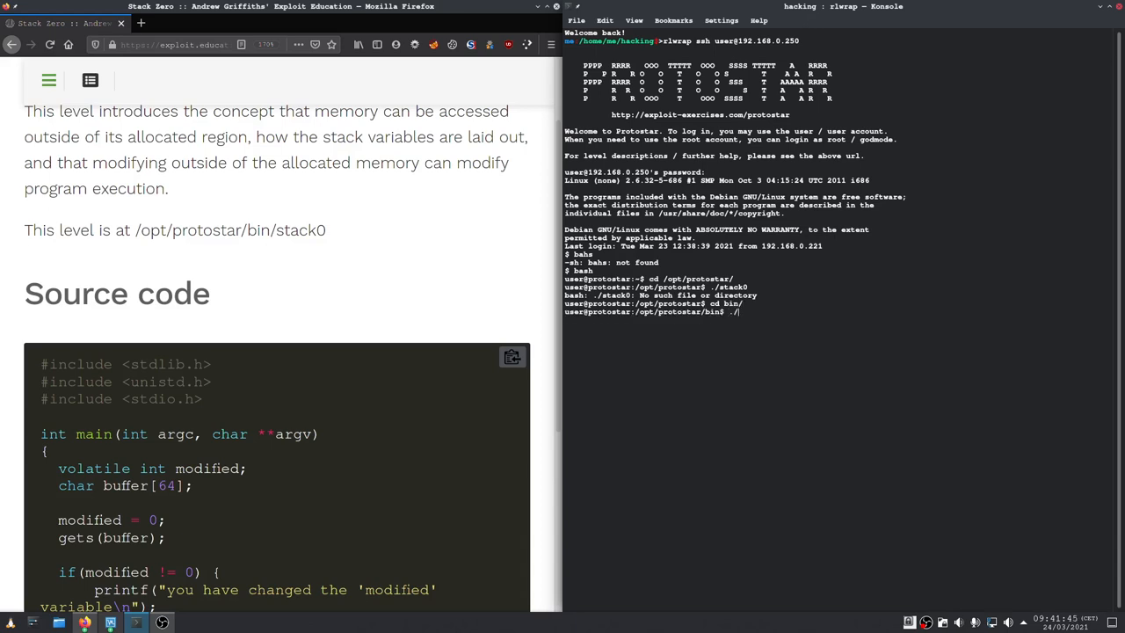
type("stc")
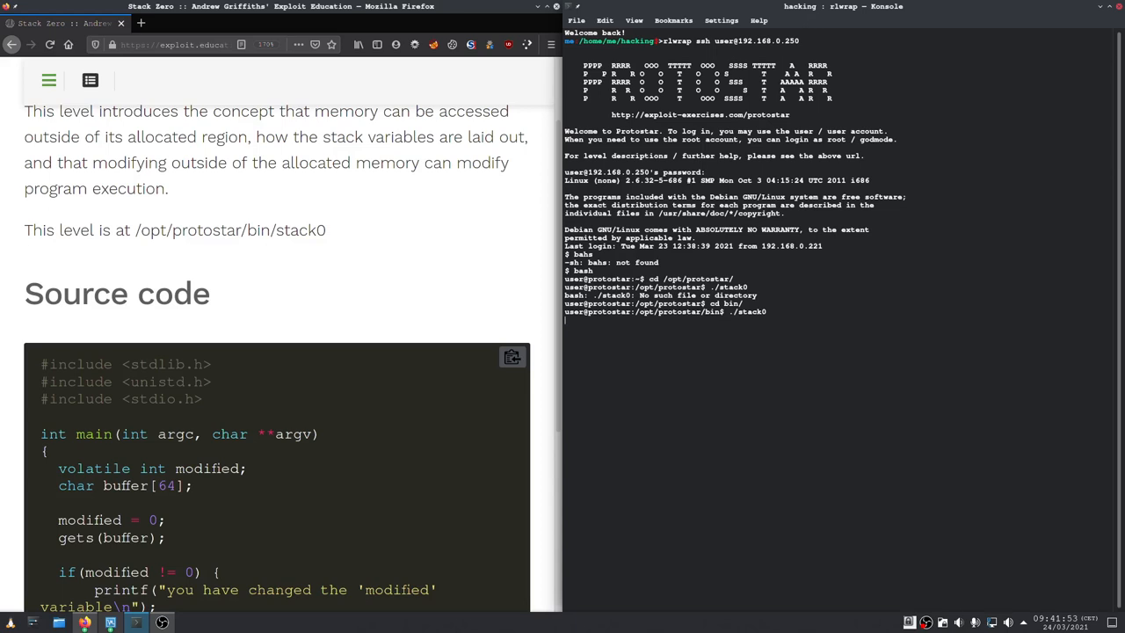
- Highlight 'gets' in the Stack Zero source and start entering A's into stack0
scroll("down", 3)
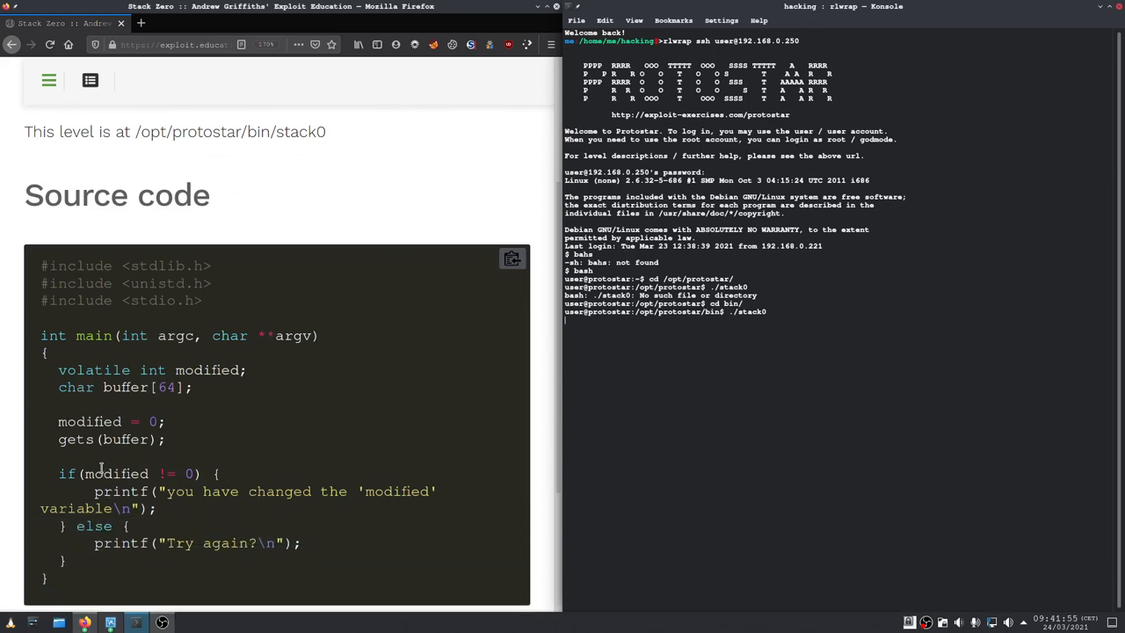
double_click(75, 440)
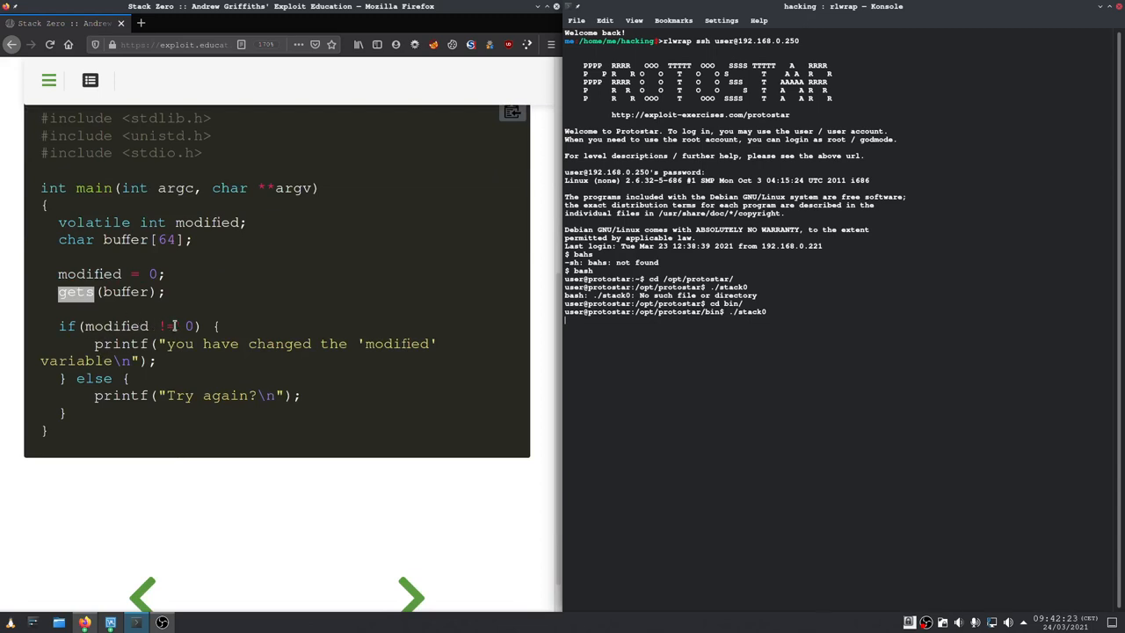
mouse_move(397, 341)
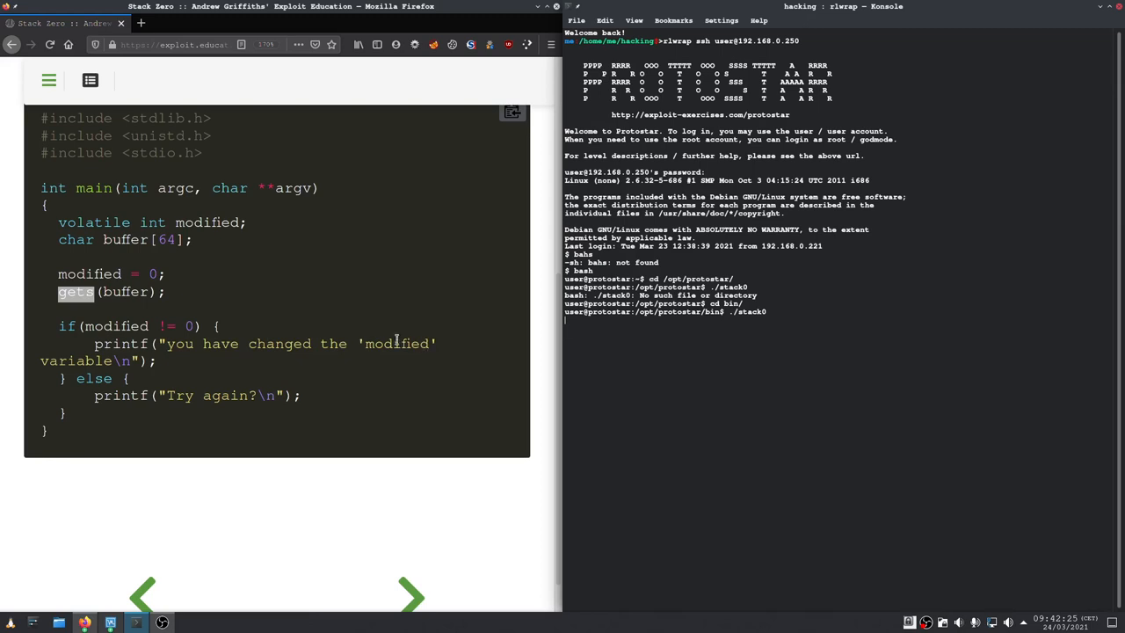
type("A")
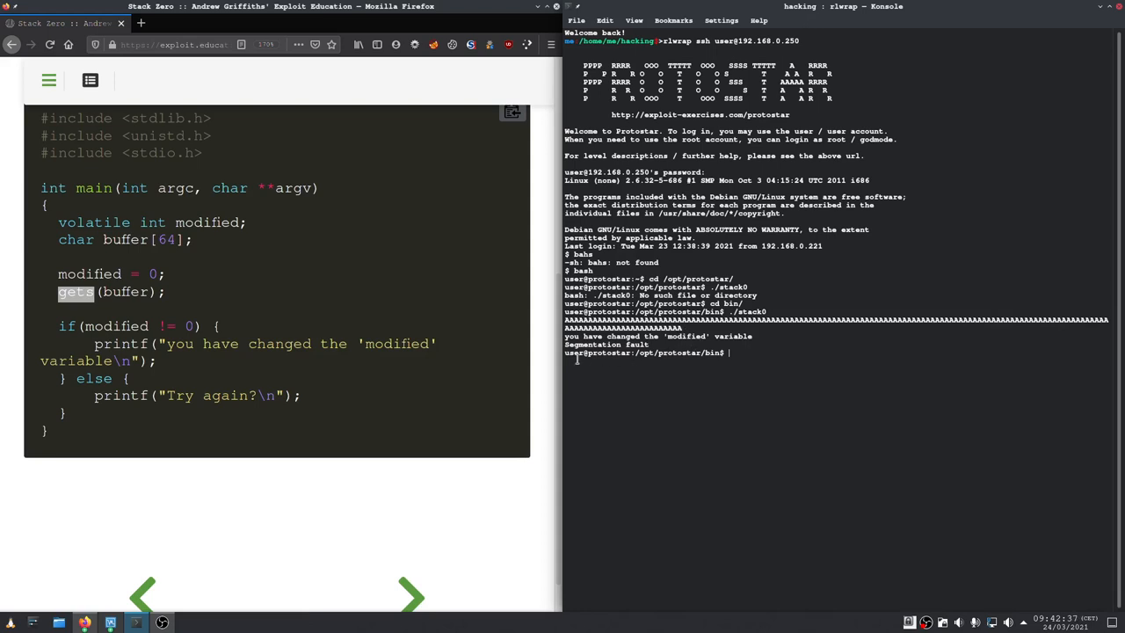
- Select Konsole's "you have changed the 'modified' variable" output line
double_click(660, 336)
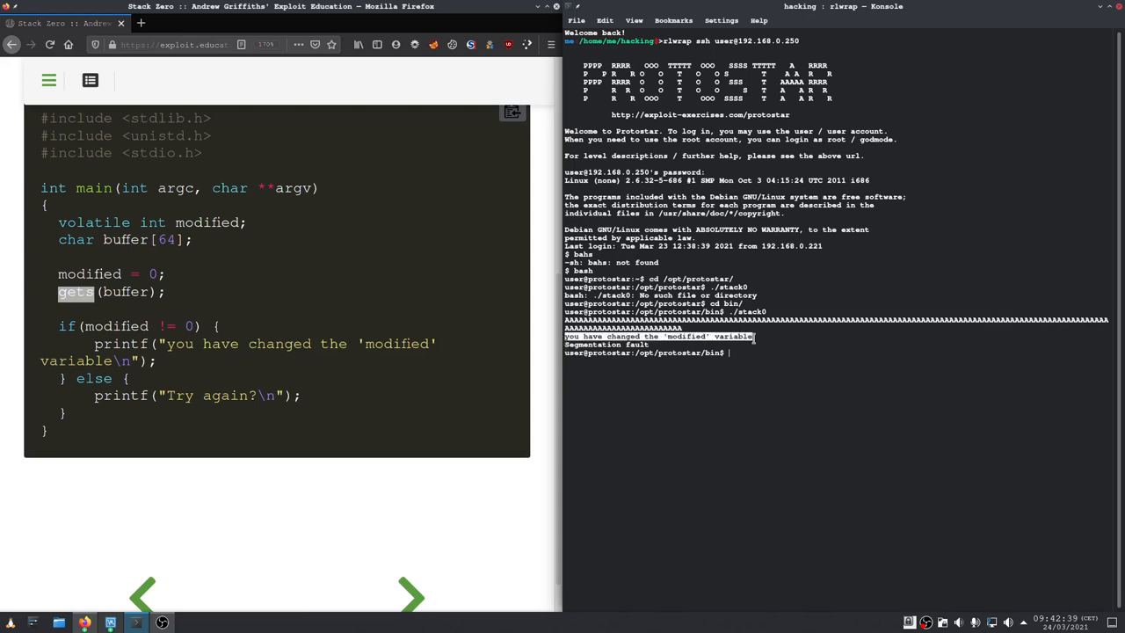
mouse_move(717, 389)
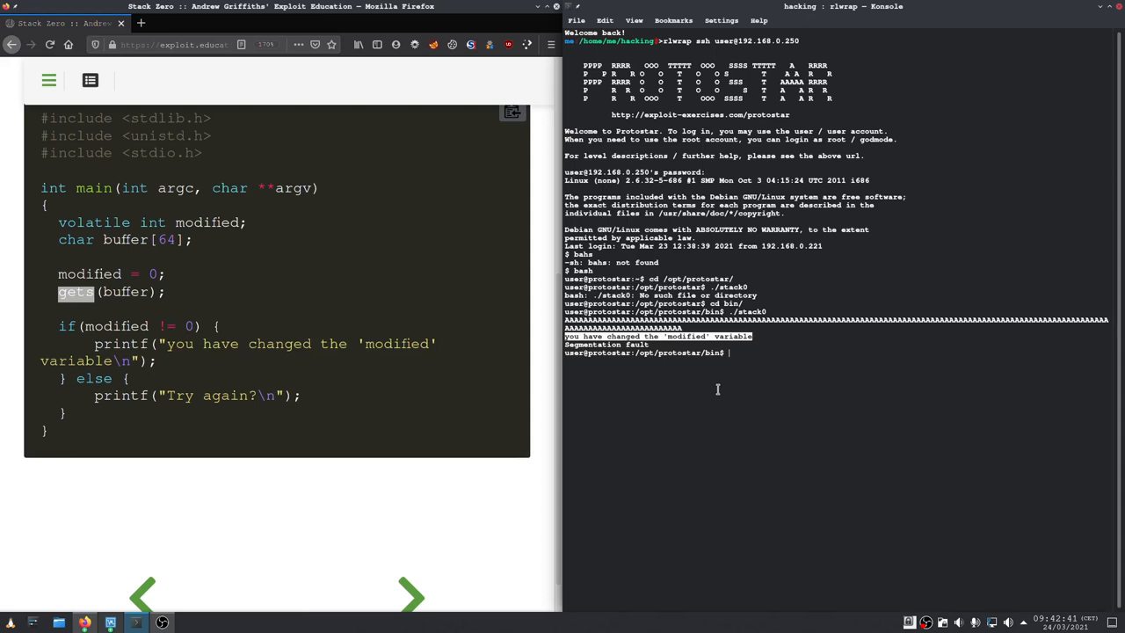
mouse_move(152, 449)
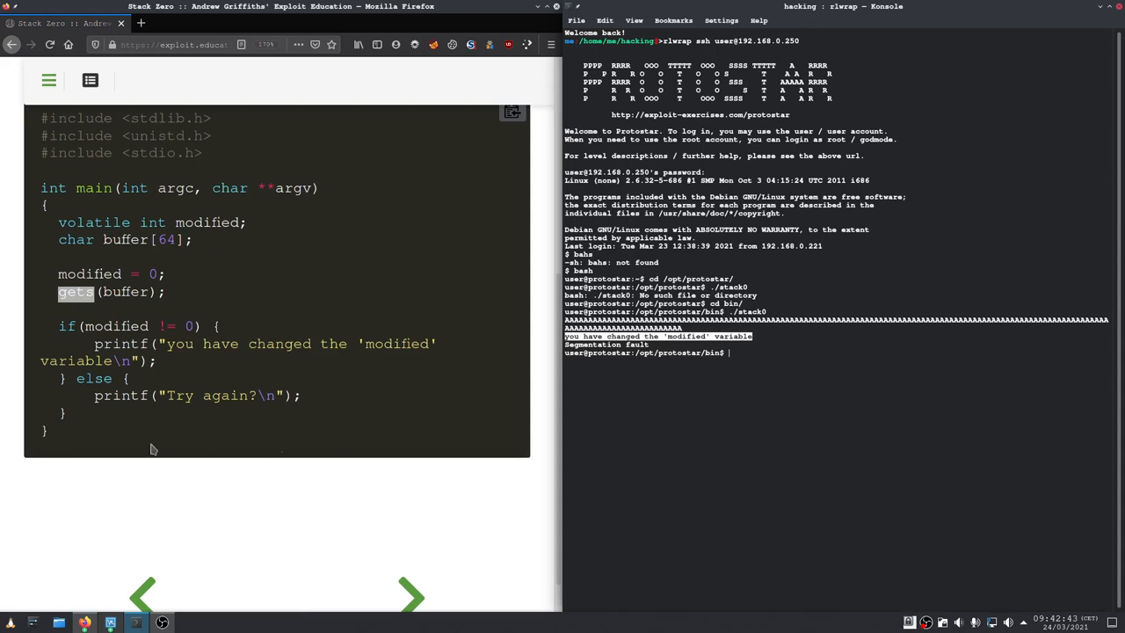